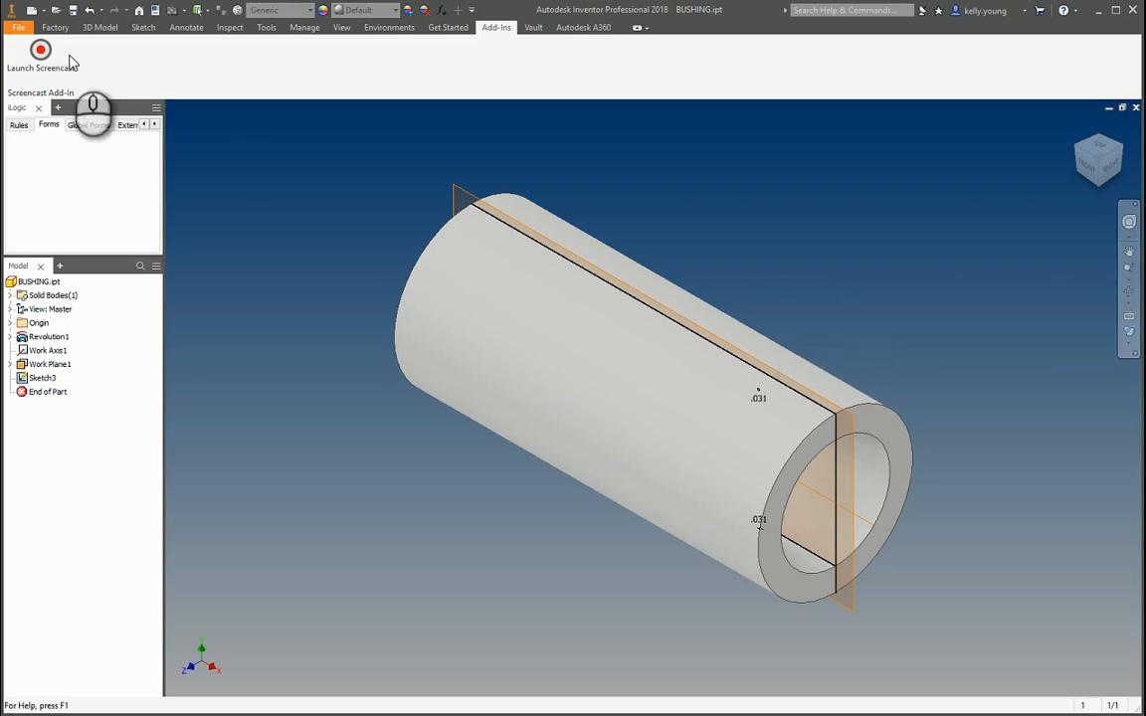
Step: Move End of Part above Work Axis1, leaving only the revolved tube active
click(99, 27)
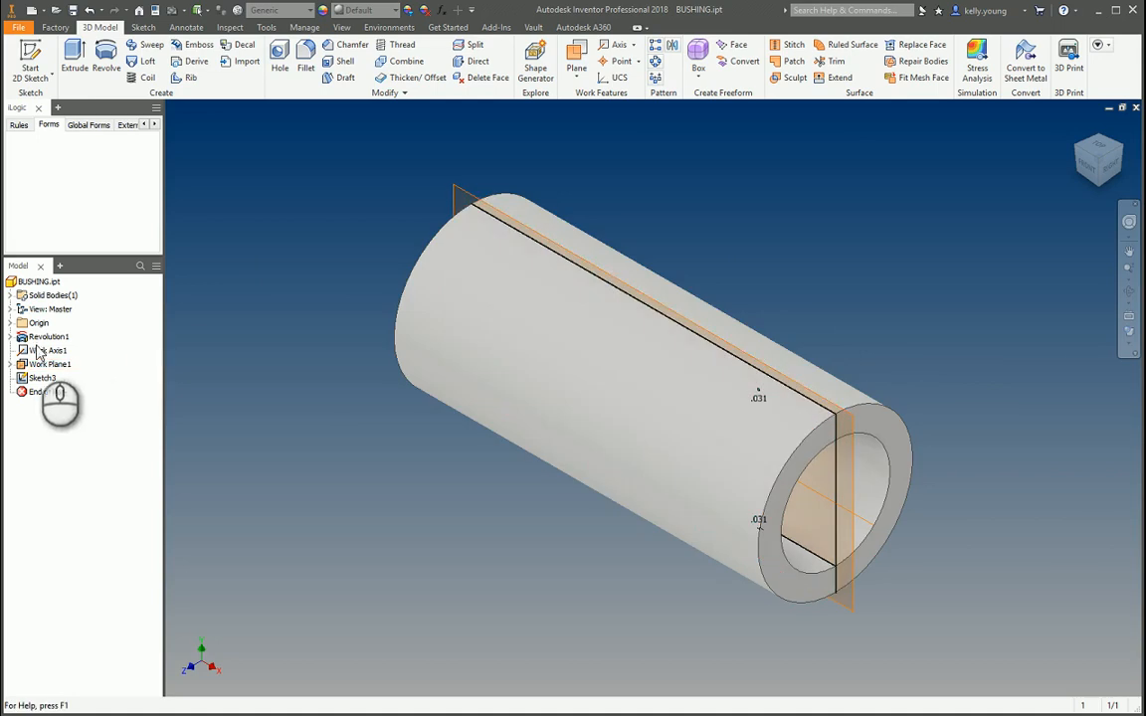
click(49, 363)
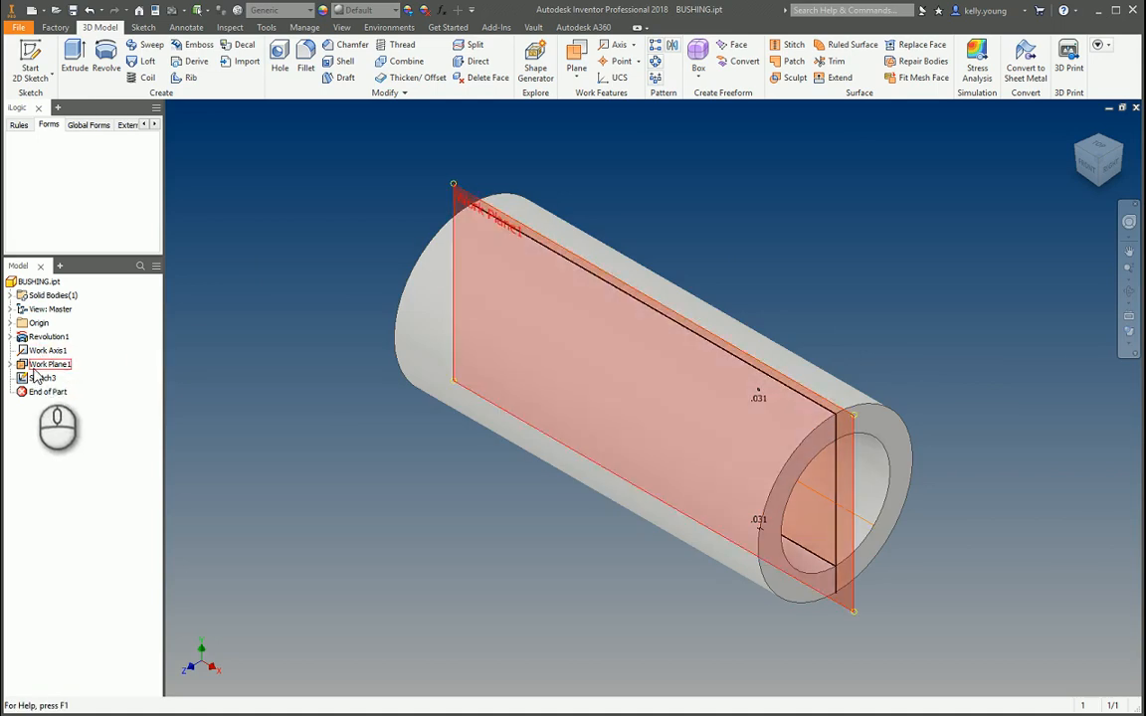
click(44, 377)
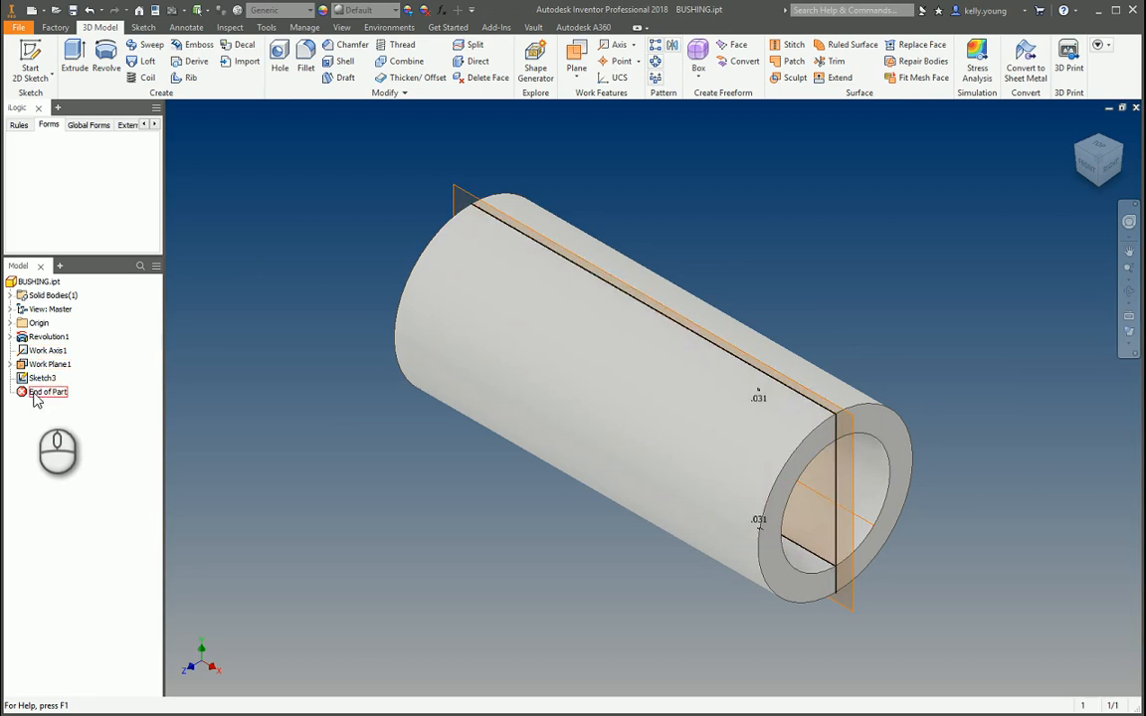
right_click(47, 390)
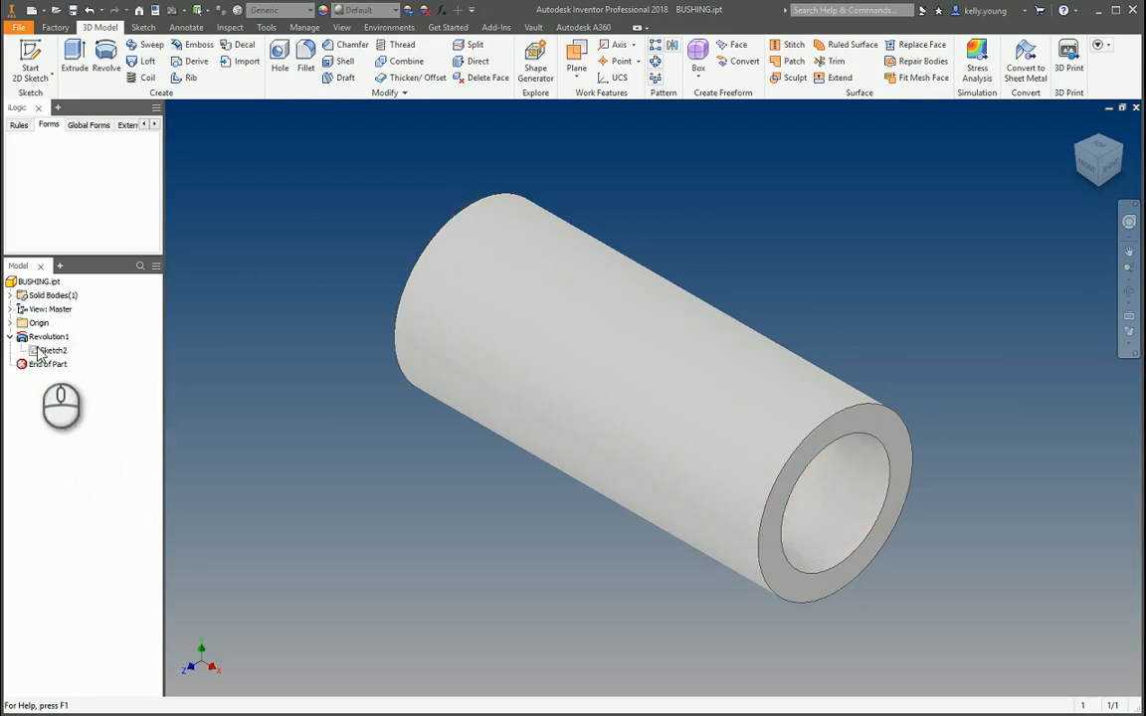
Step: Edit Sketch2 under Revolution1 and delete the profile lines below the axis
double_click(52, 349)
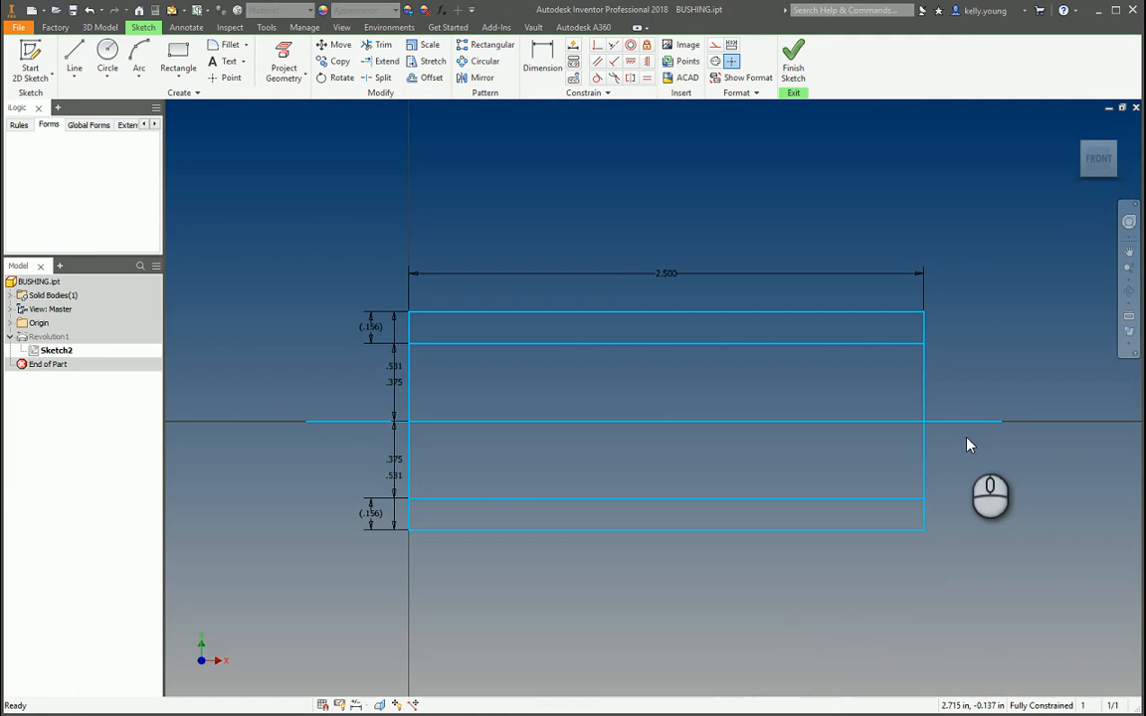
mouse_move(474, 480)
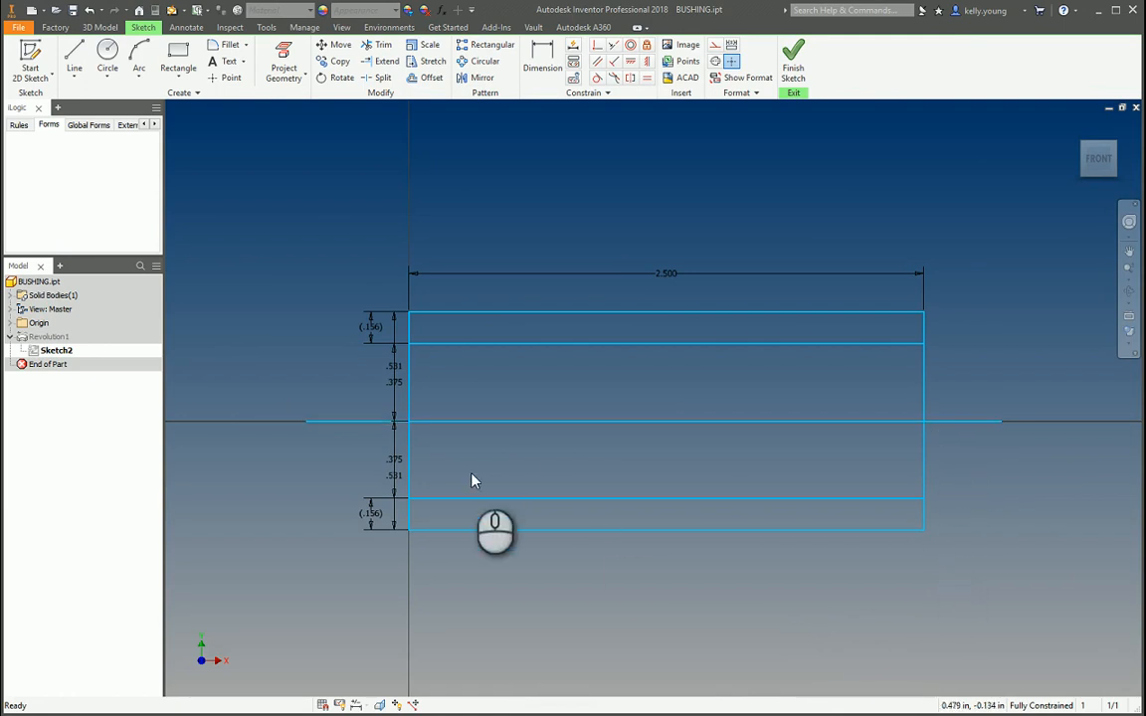
mouse_move(819, 580)
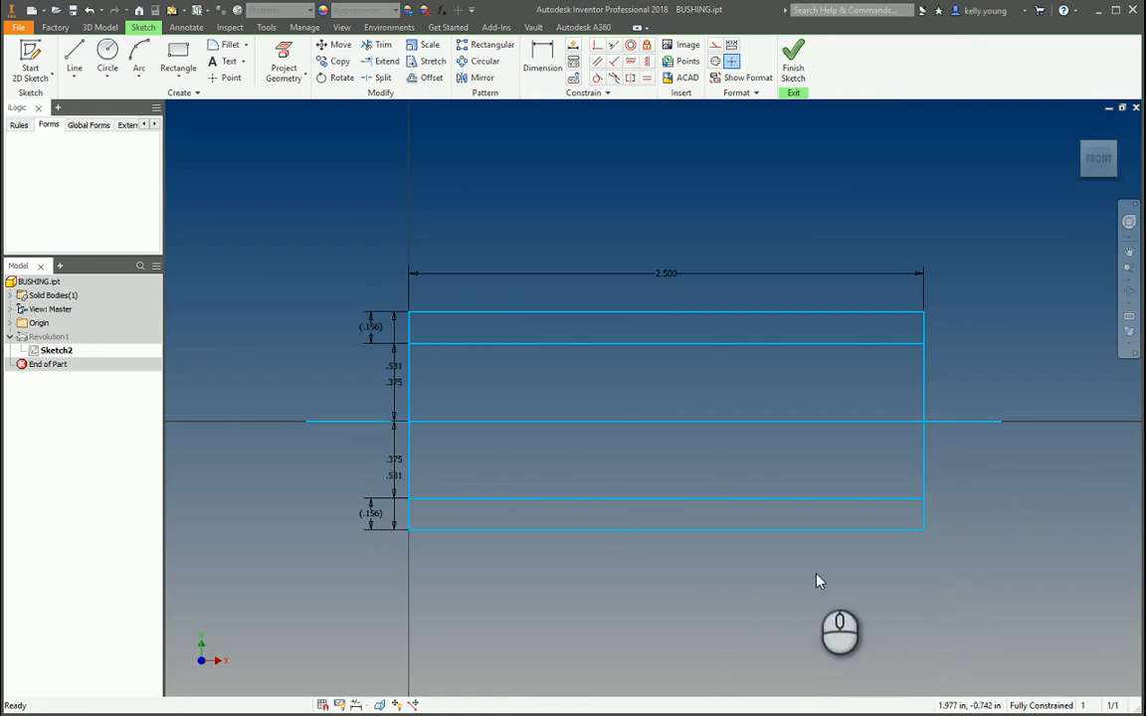
mouse_move(592, 308)
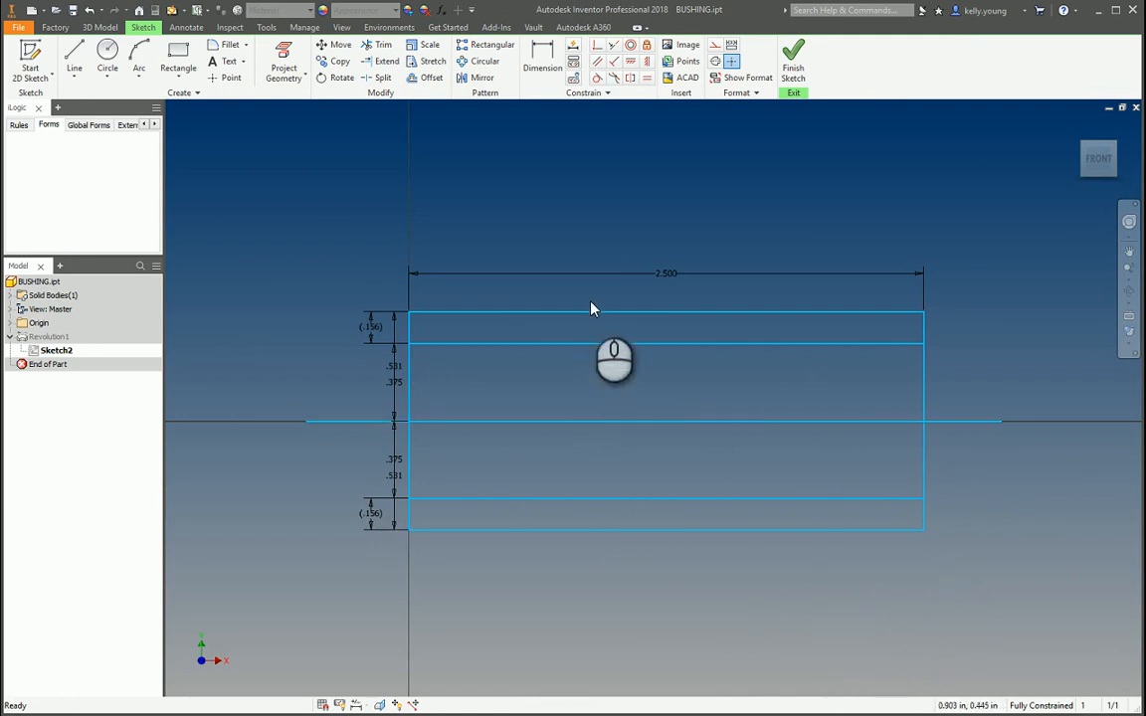
mouse_move(825, 271)
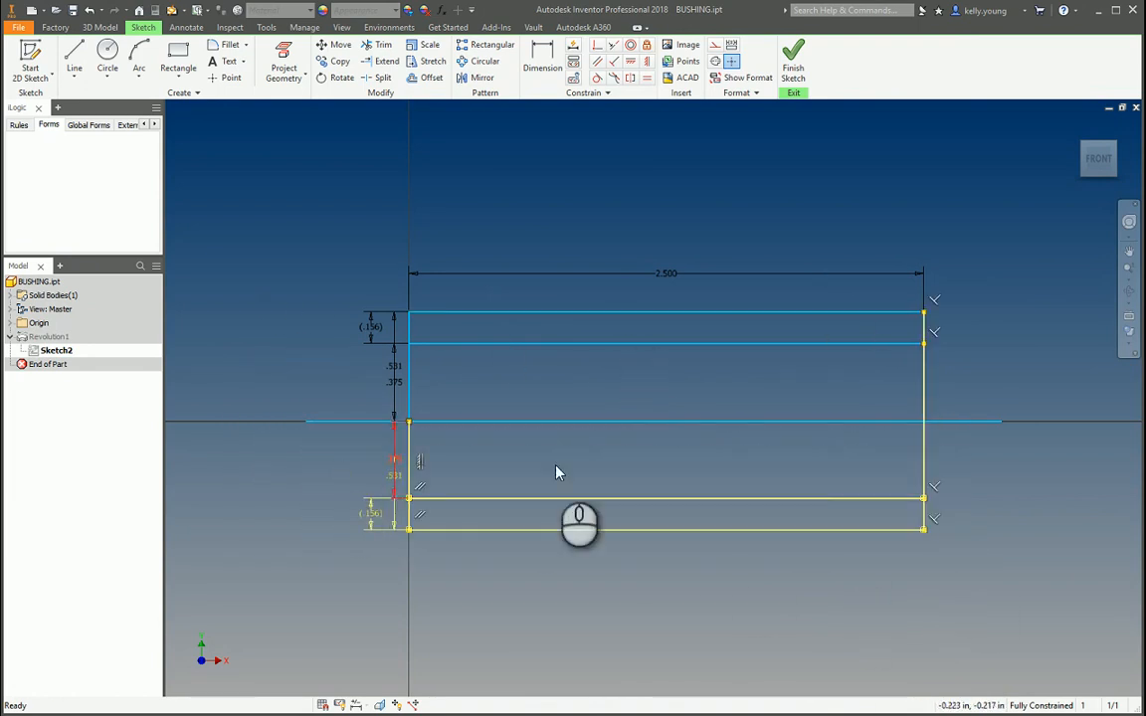
click(383, 45)
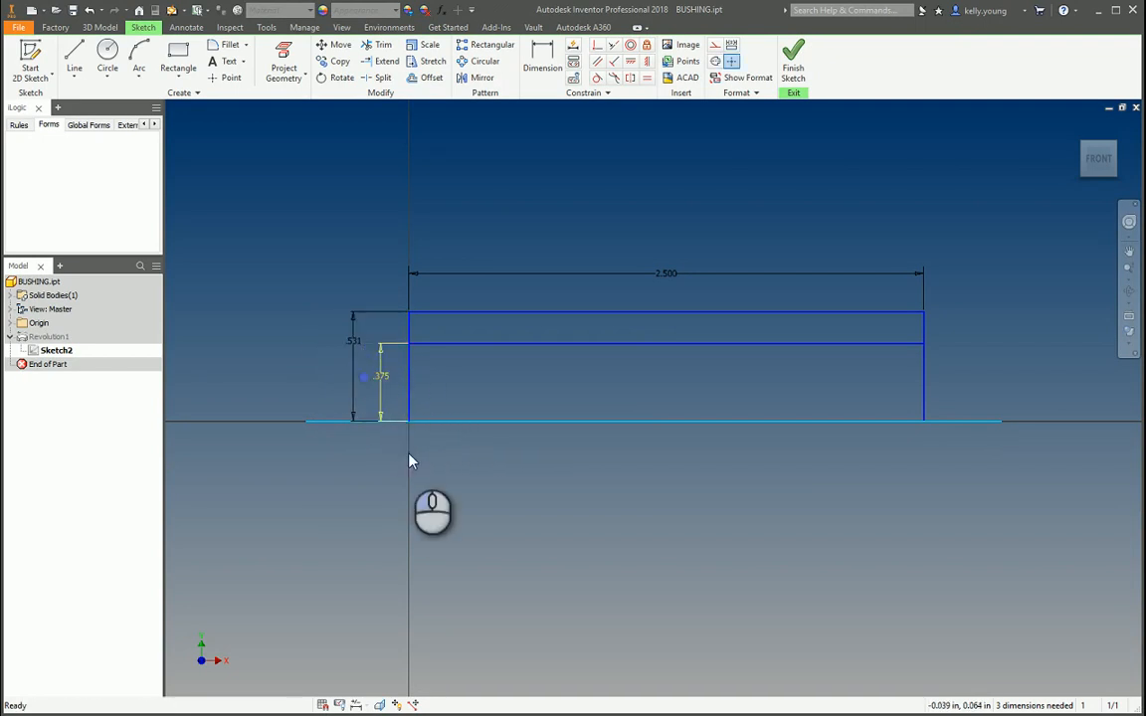
Step: Trim the lines between wall and axis, leaving the thin band with a centerline axis
click(383, 44)
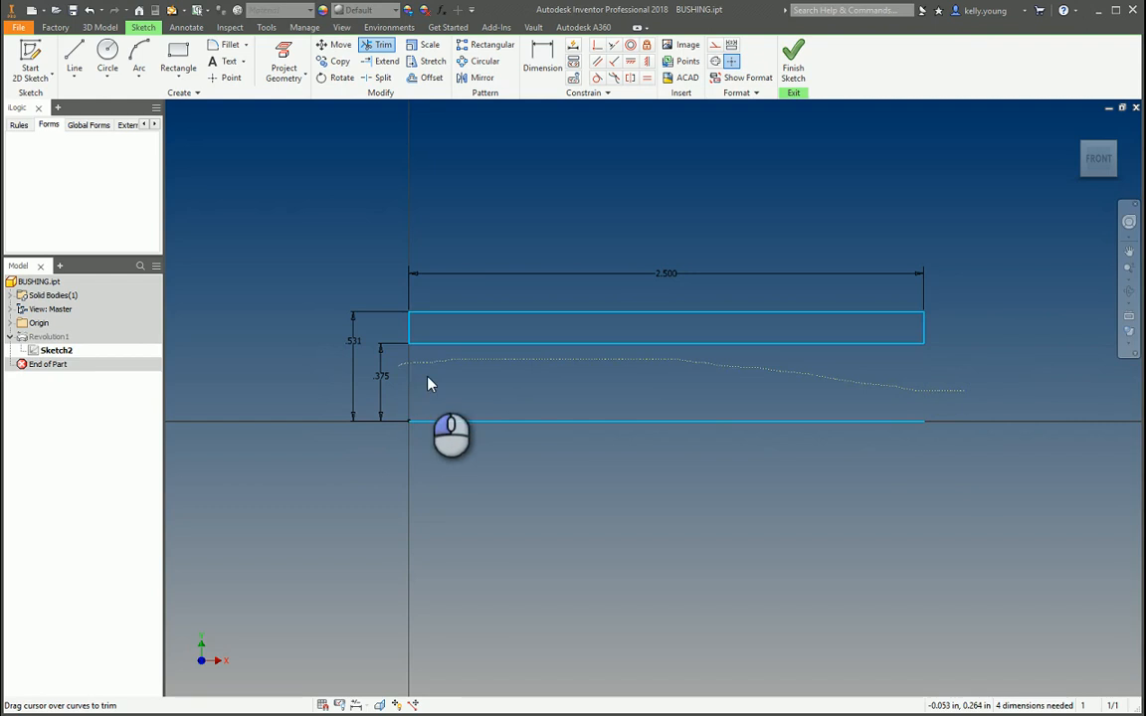
click(413, 388)
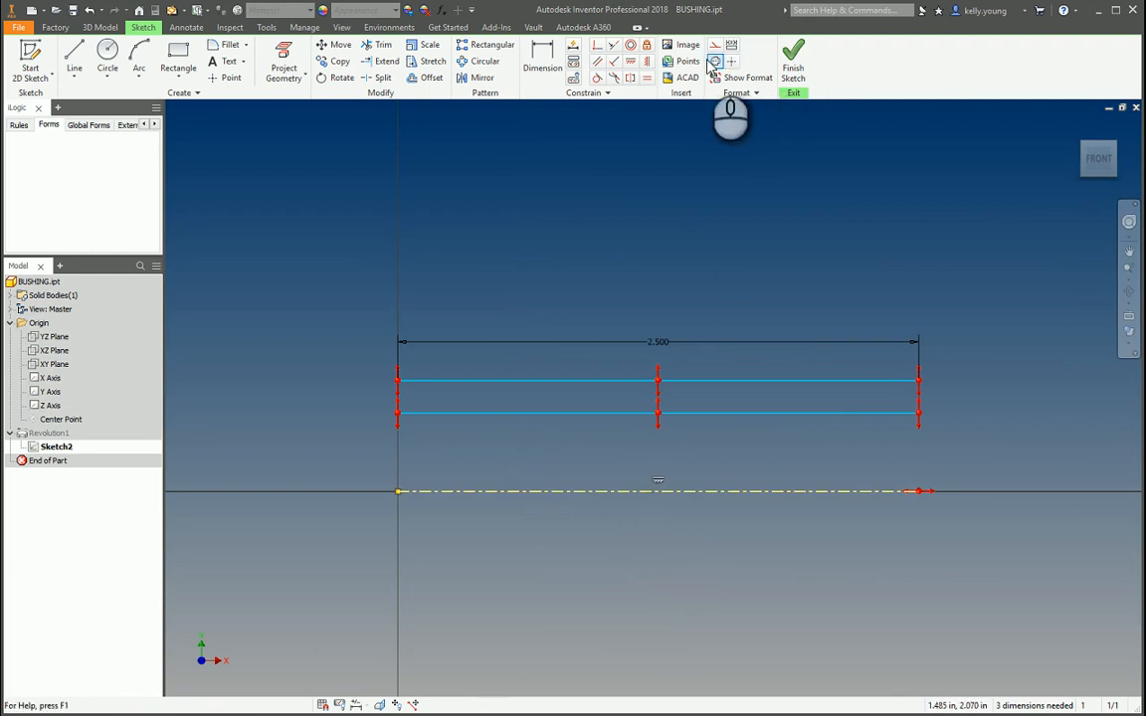
mouse_move(715, 61)
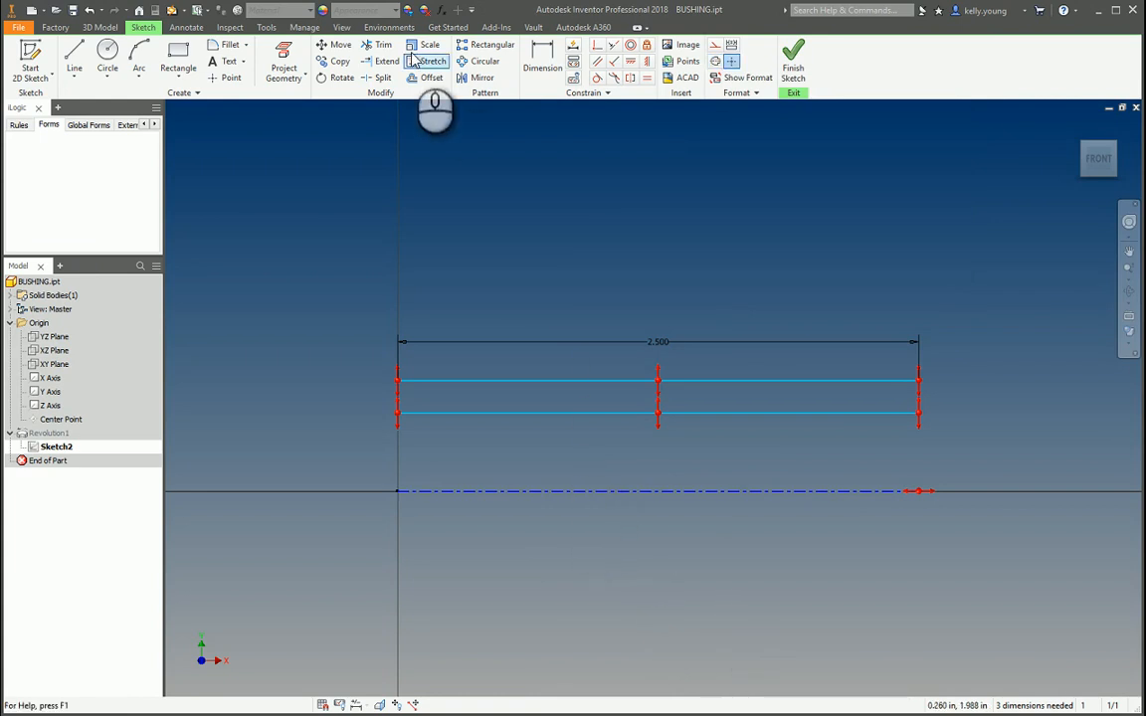
Step: Dimension the wall rectangle with 0.750 inner and 1.062 outer diameters
click(542, 59)
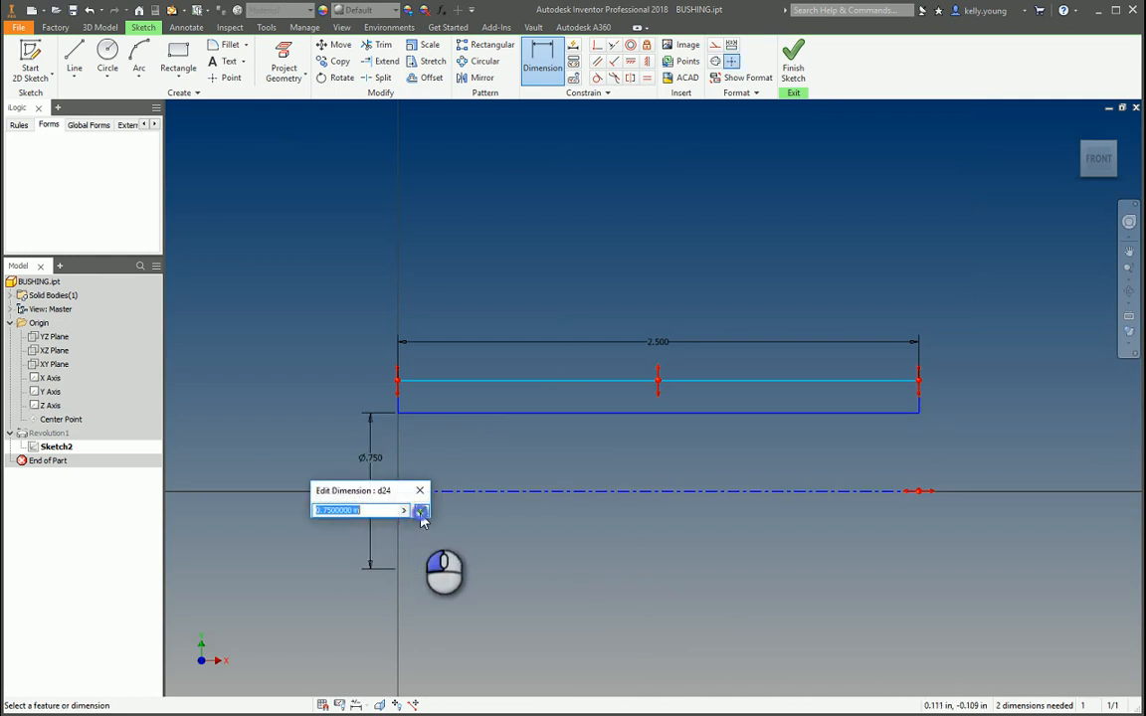
click(419, 510)
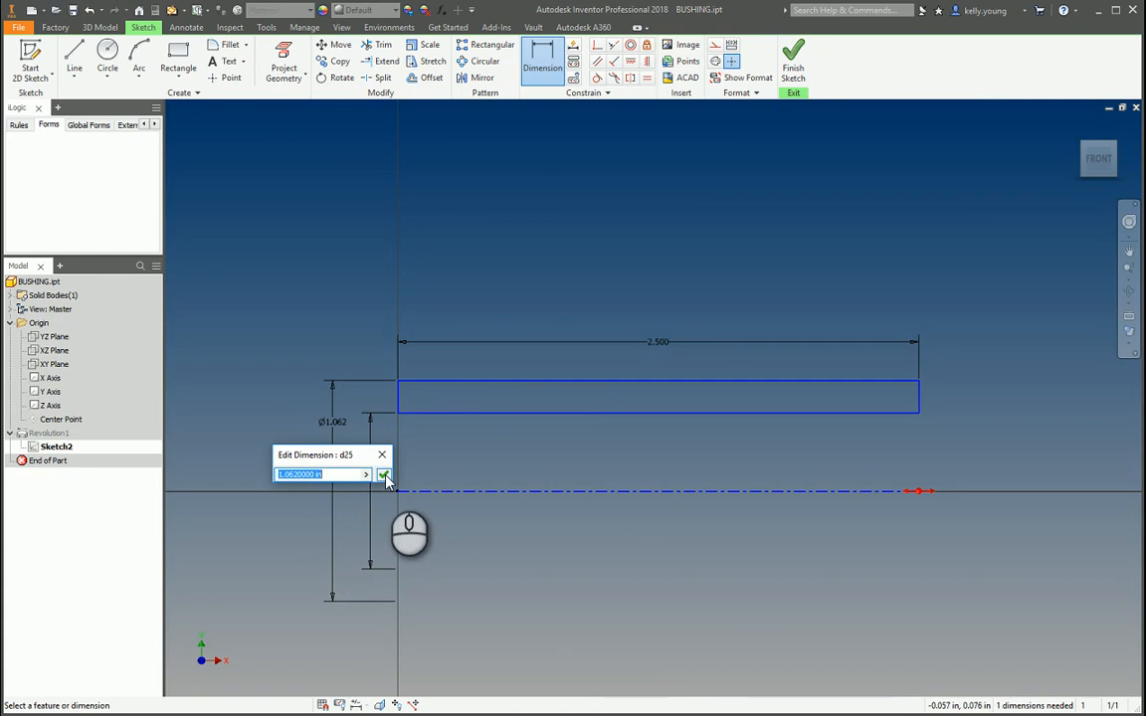
click(384, 474)
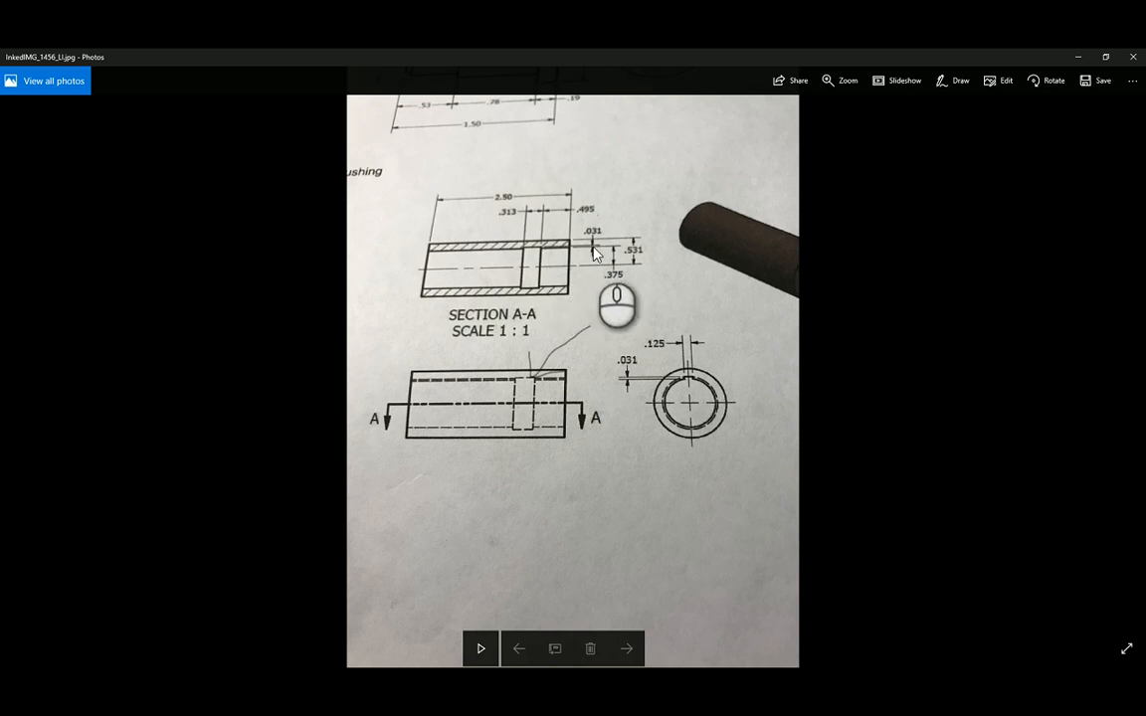
mouse_move(532, 70)
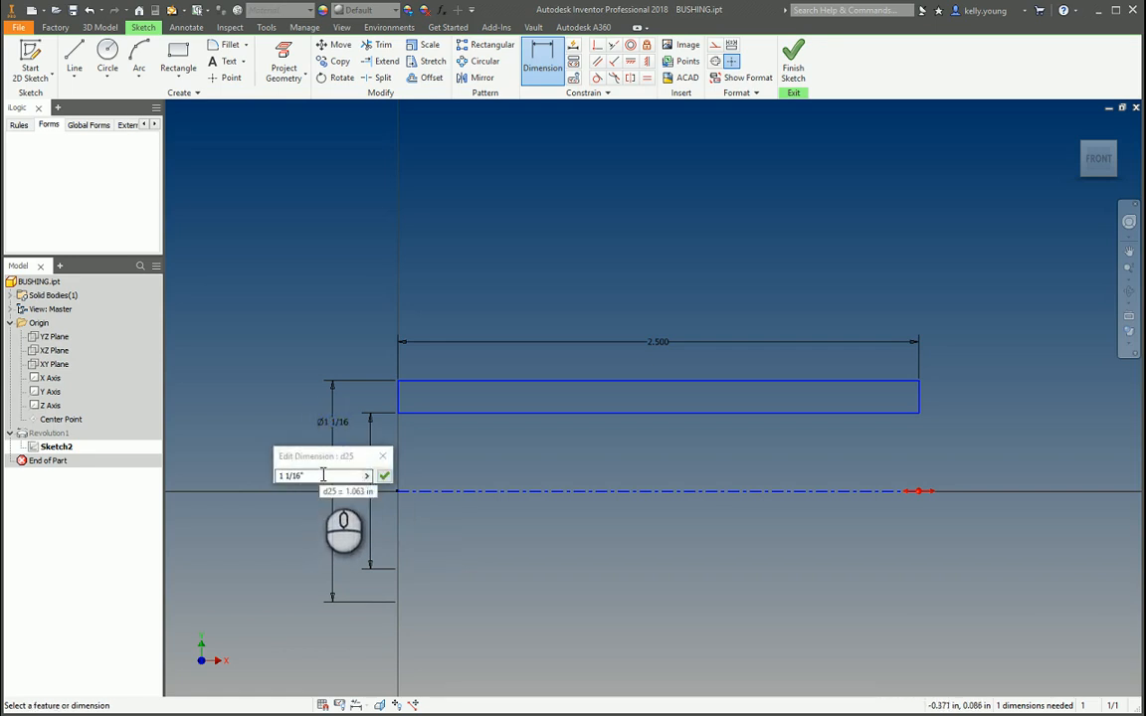
Step: Change the d25 outer diameter to 1 1/16 inch, fully constraining the sketch
click(384, 475)
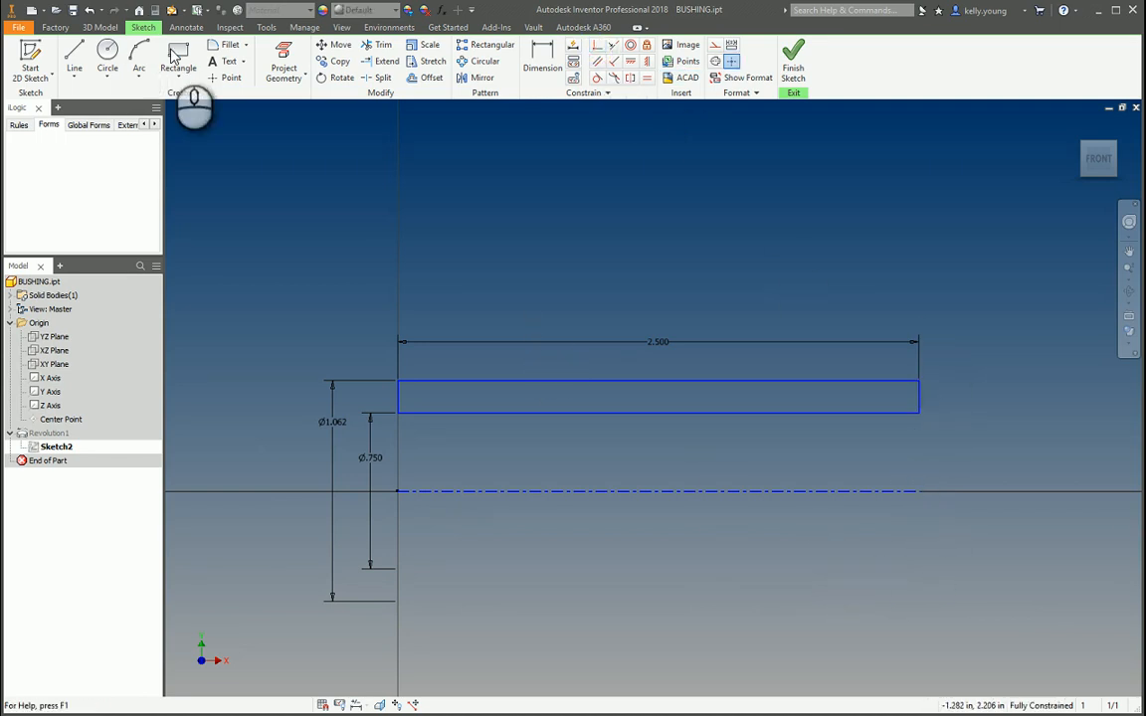
Step: Draw the groove rectangle and dimension it .313 wide, .495 from the end, .031 deep
click(177, 60)
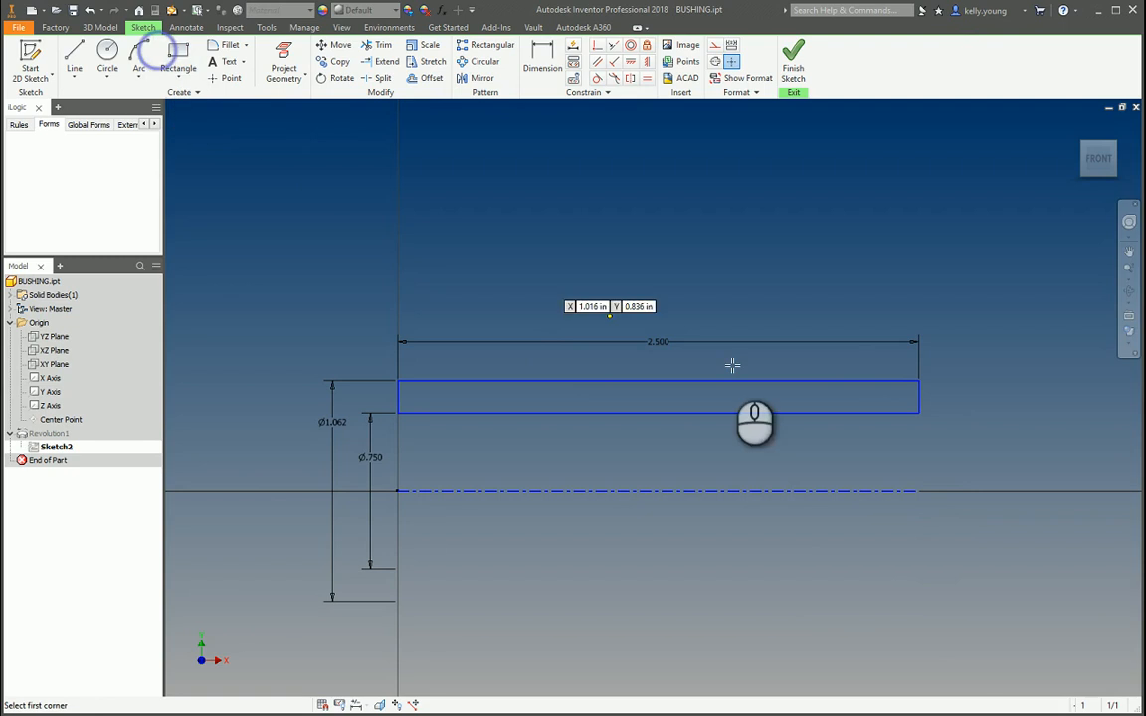
mouse_move(765, 413)
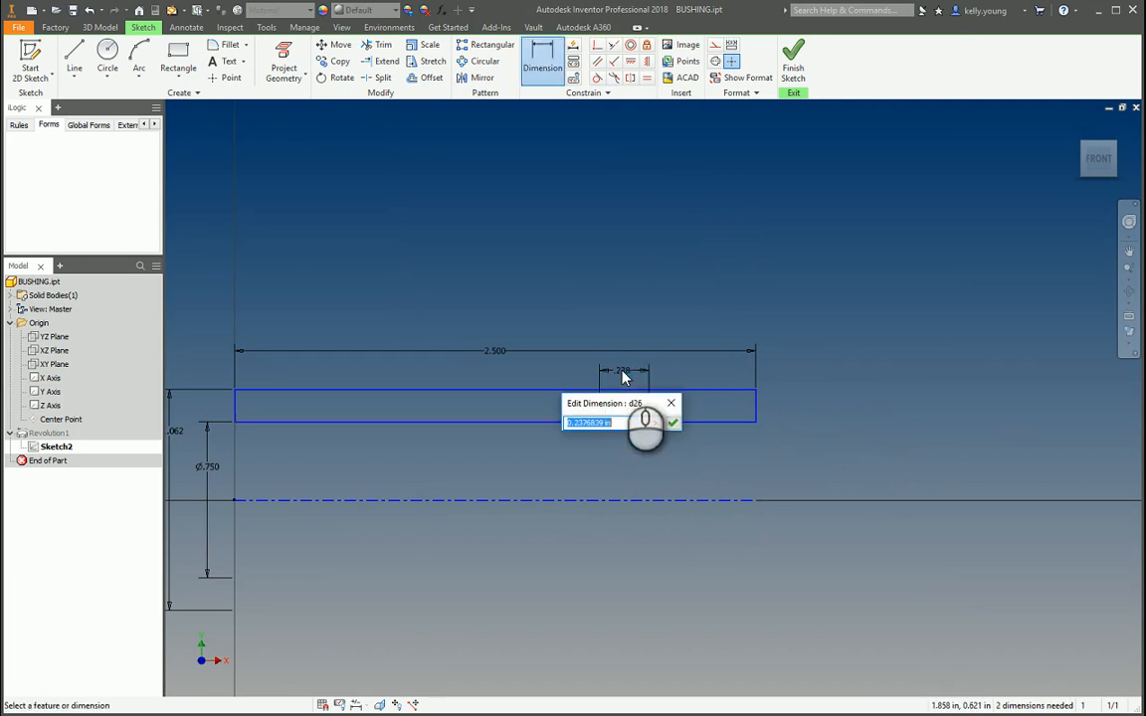
text(.31)
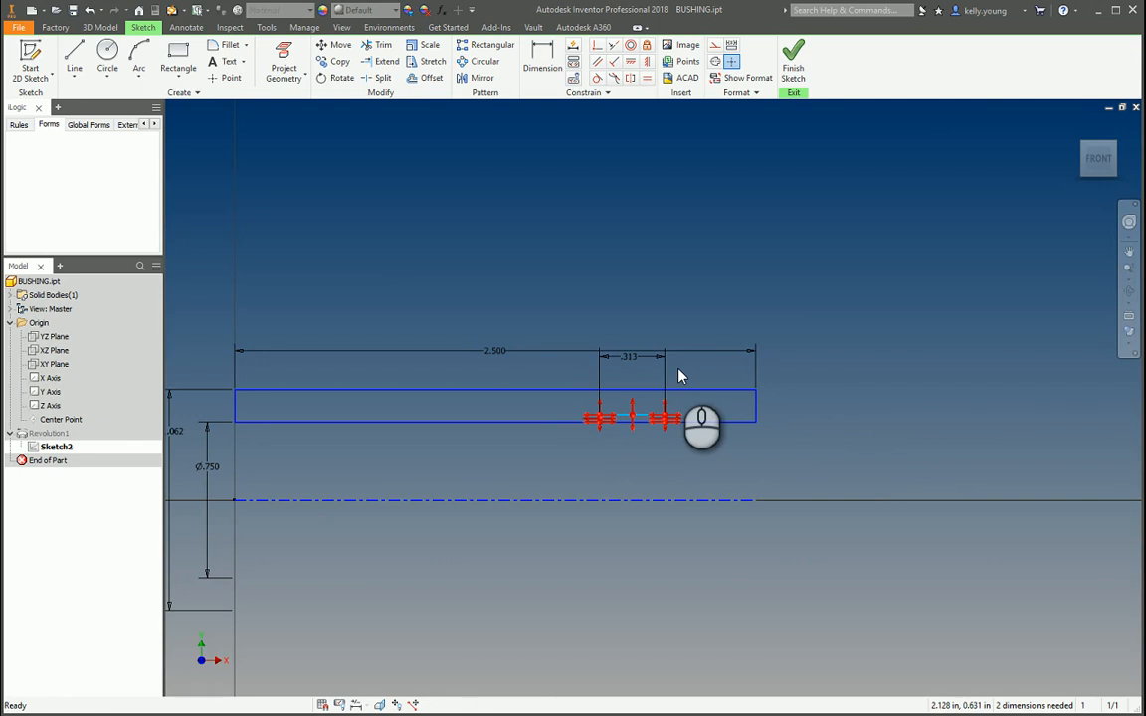
click(542, 60)
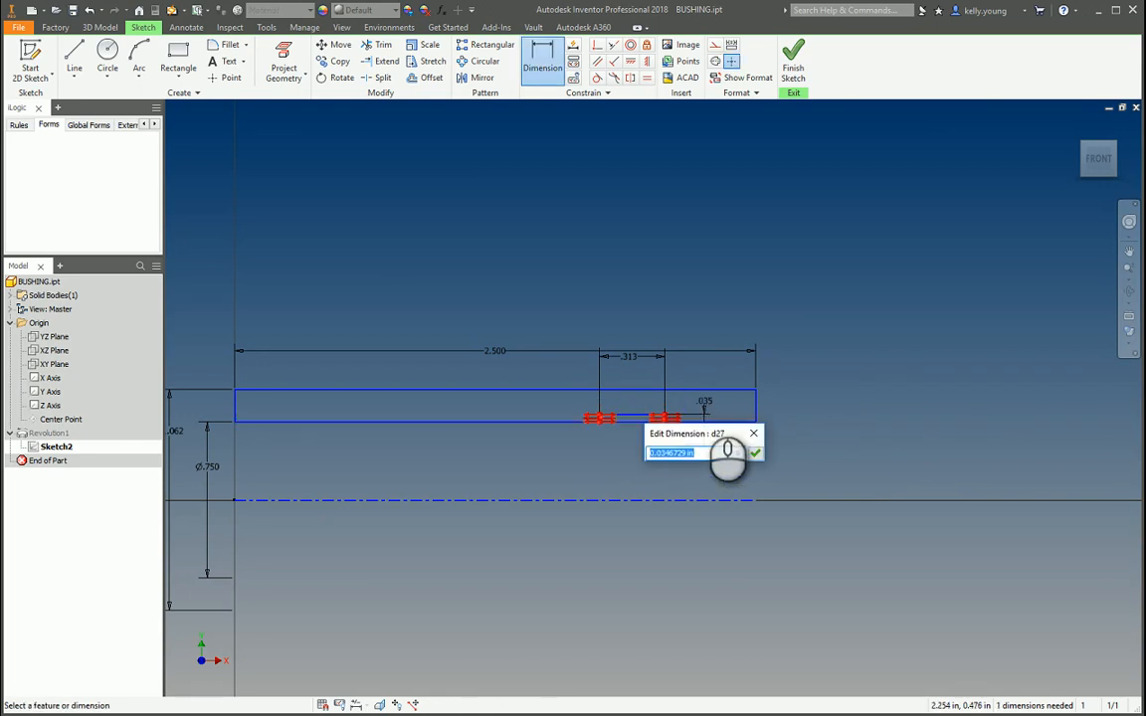
text(.03125)
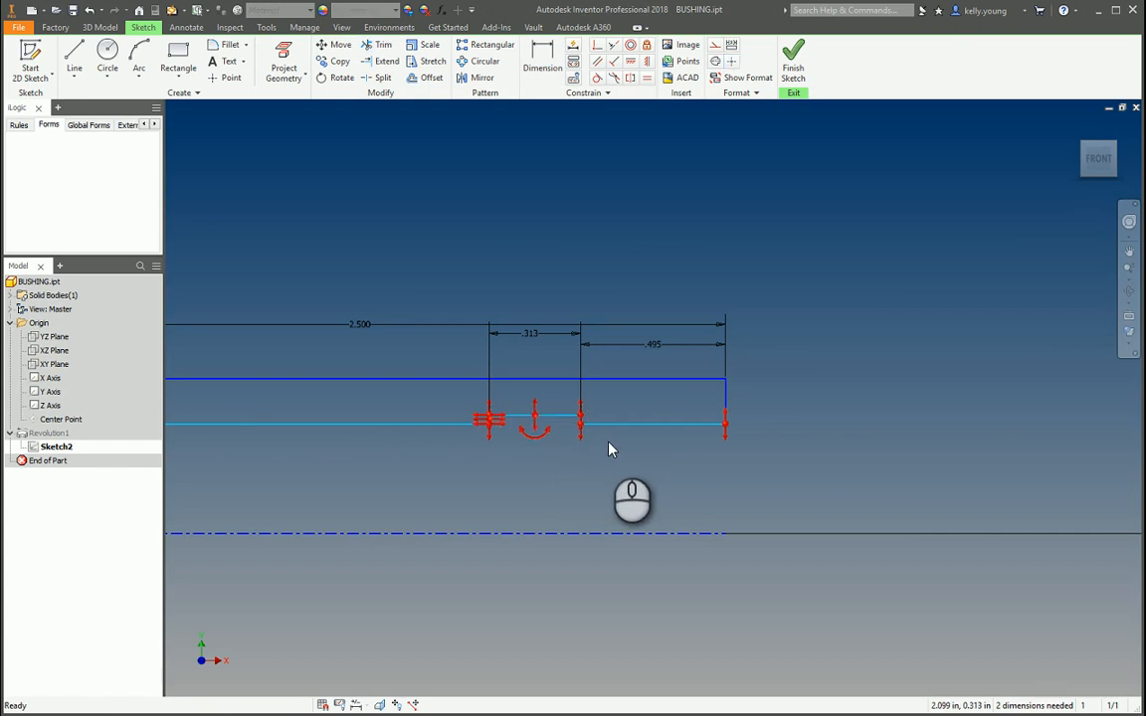
click(542, 60)
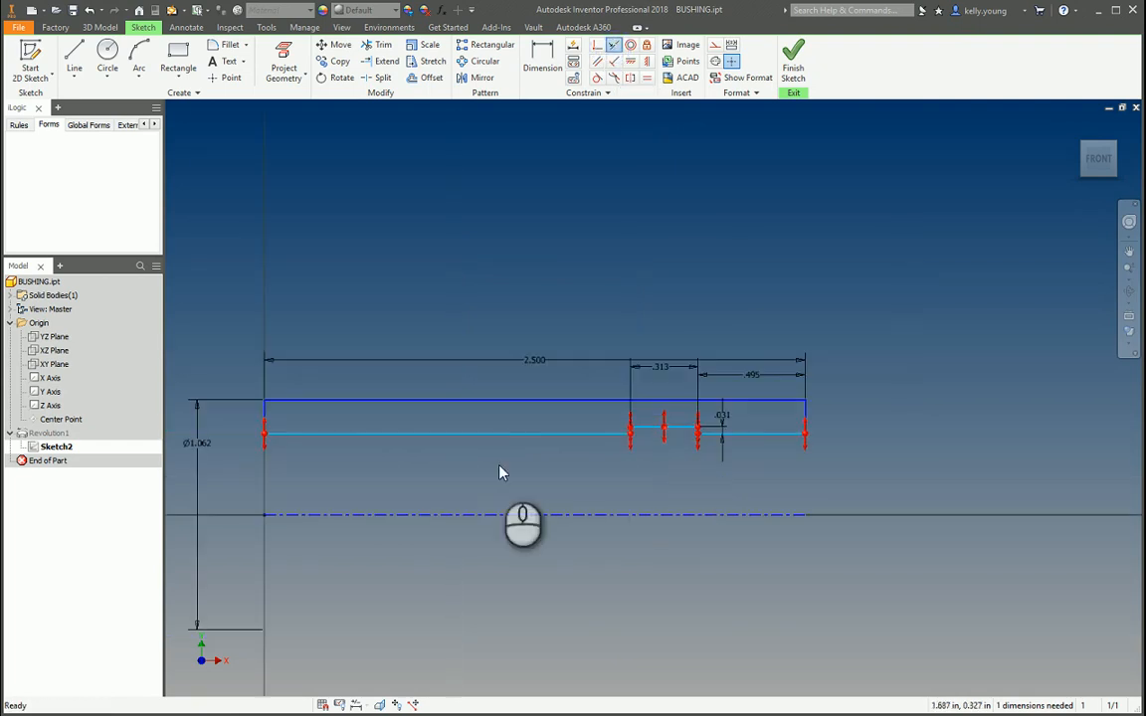
click(542, 60)
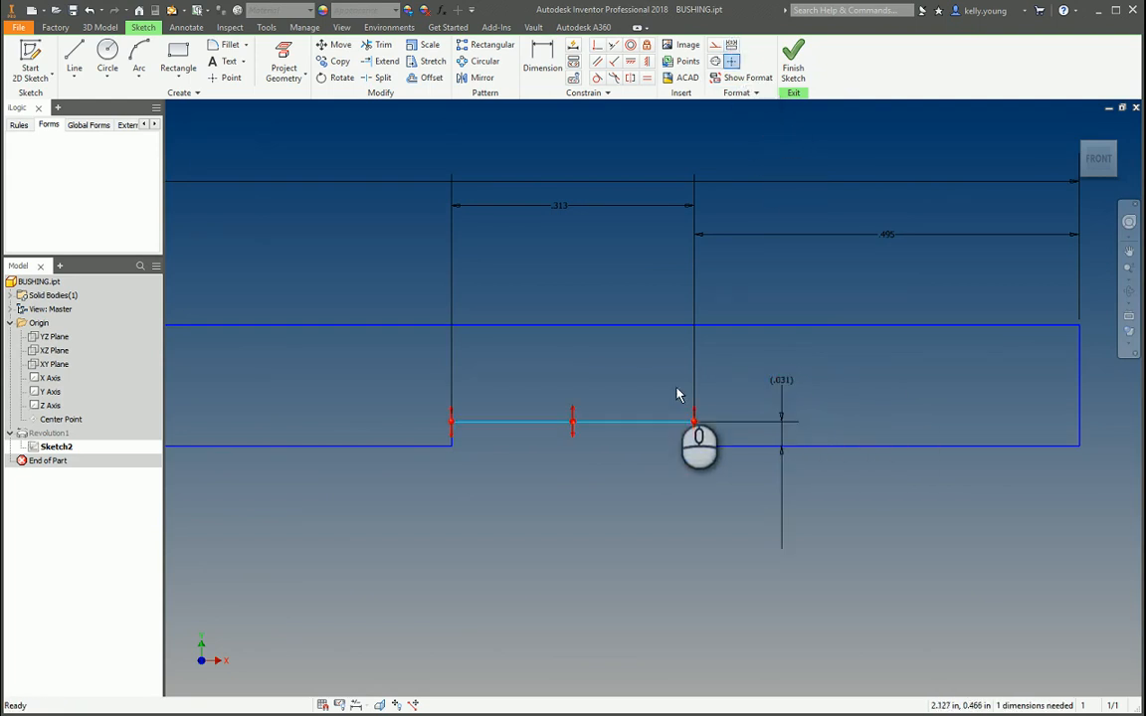
click(542, 60)
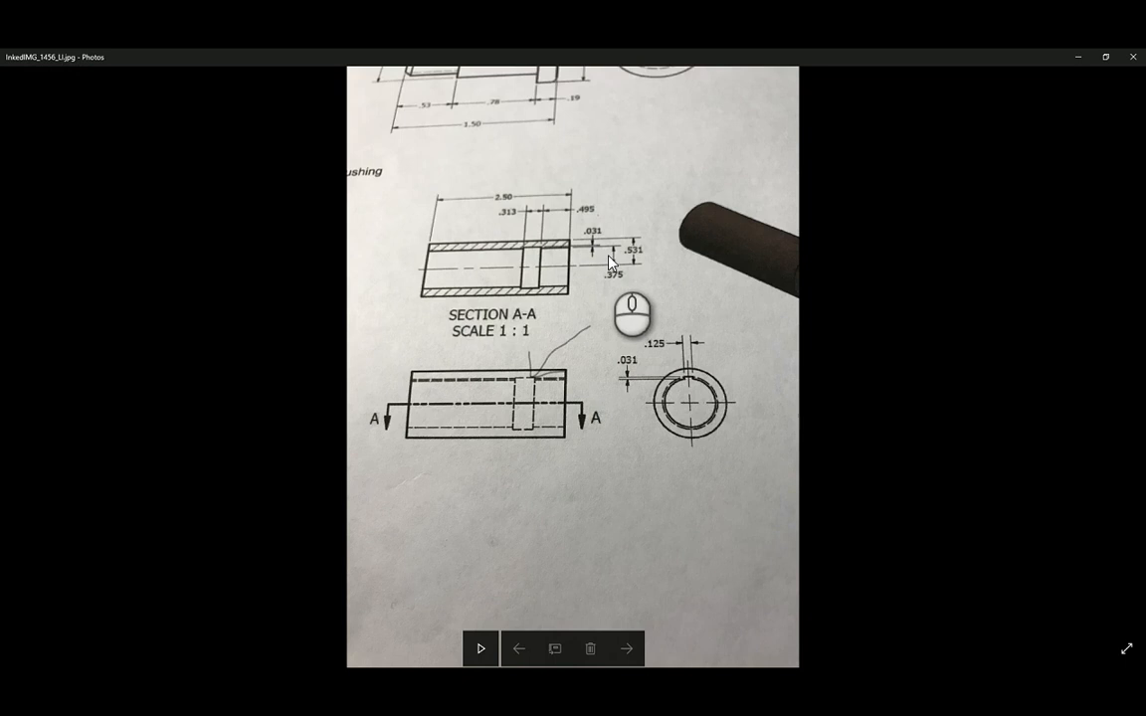
mouse_move(648, 269)
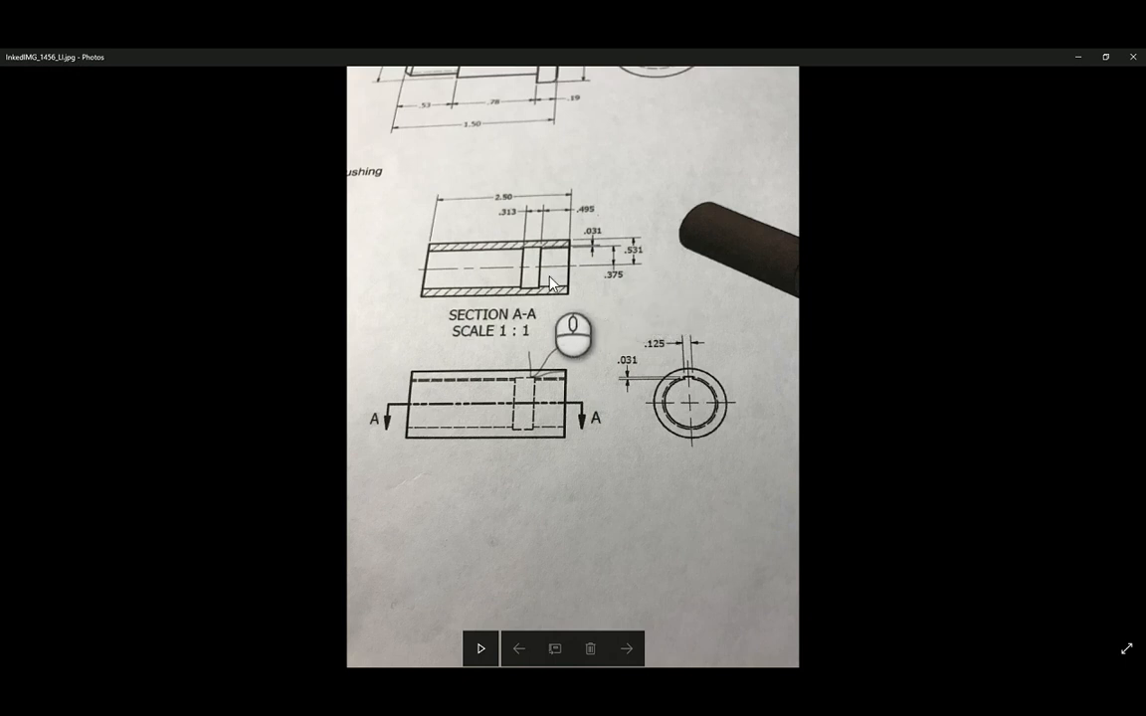
mouse_move(574, 252)
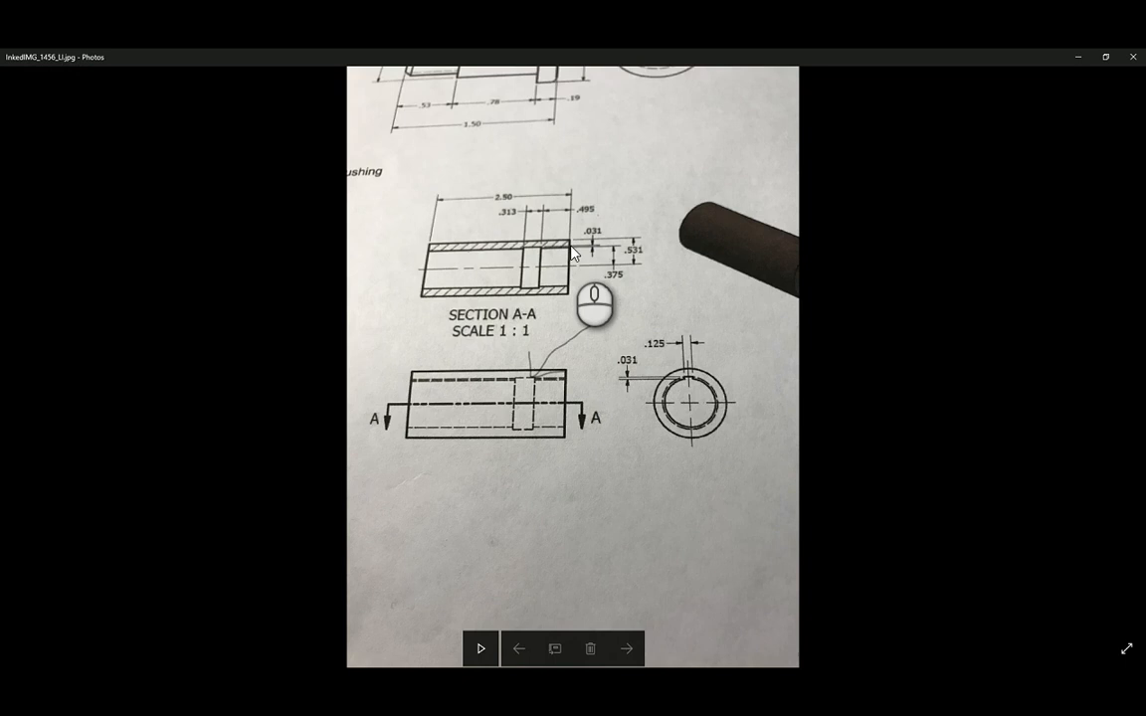
mouse_move(592, 246)
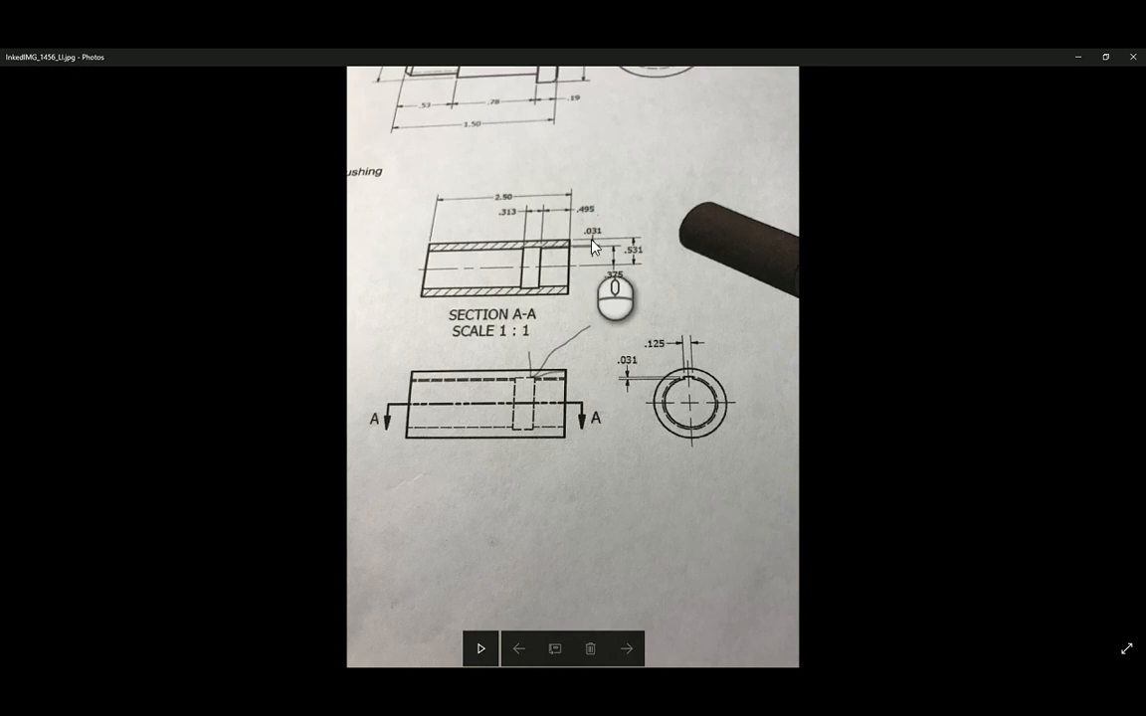
mouse_move(569, 251)
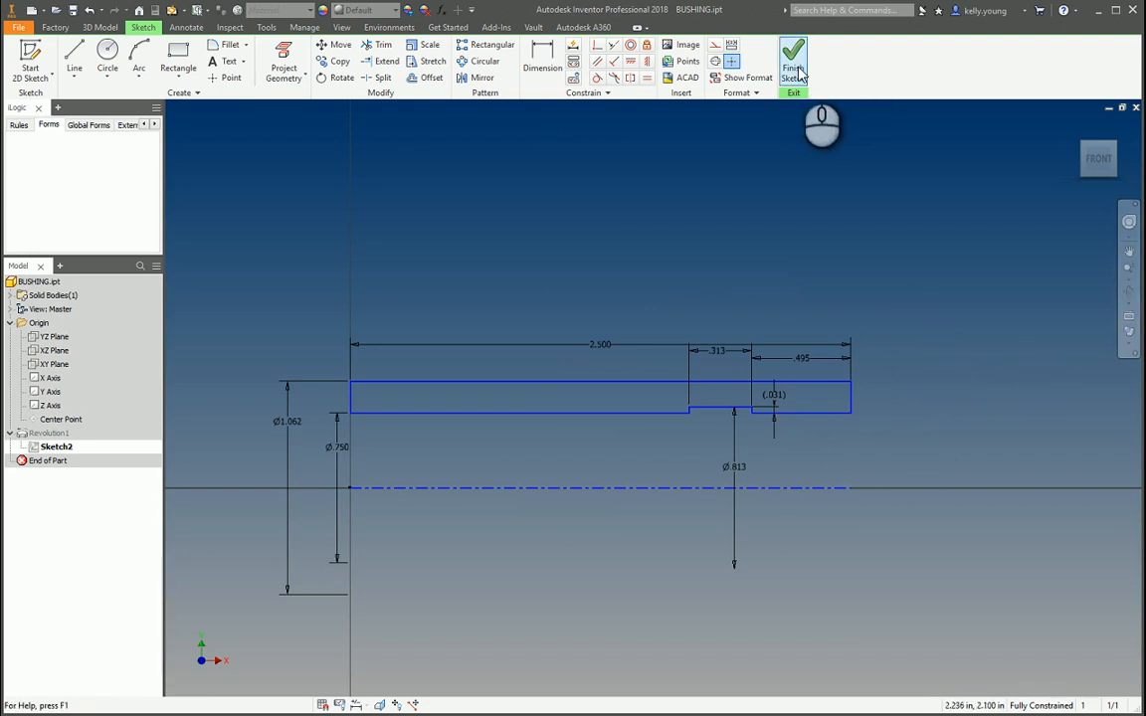
Step: Finish the grooved profile sketch, rebuilding Revolution1 as the 3D grooved tube
click(793, 59)
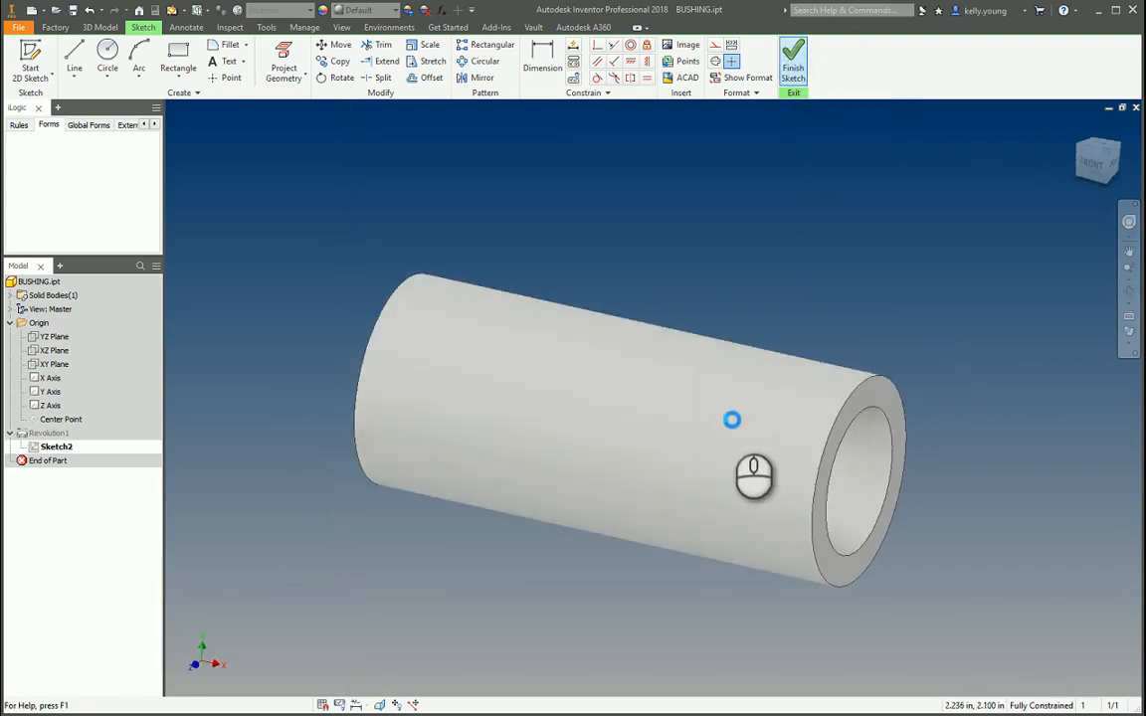
click(793, 60)
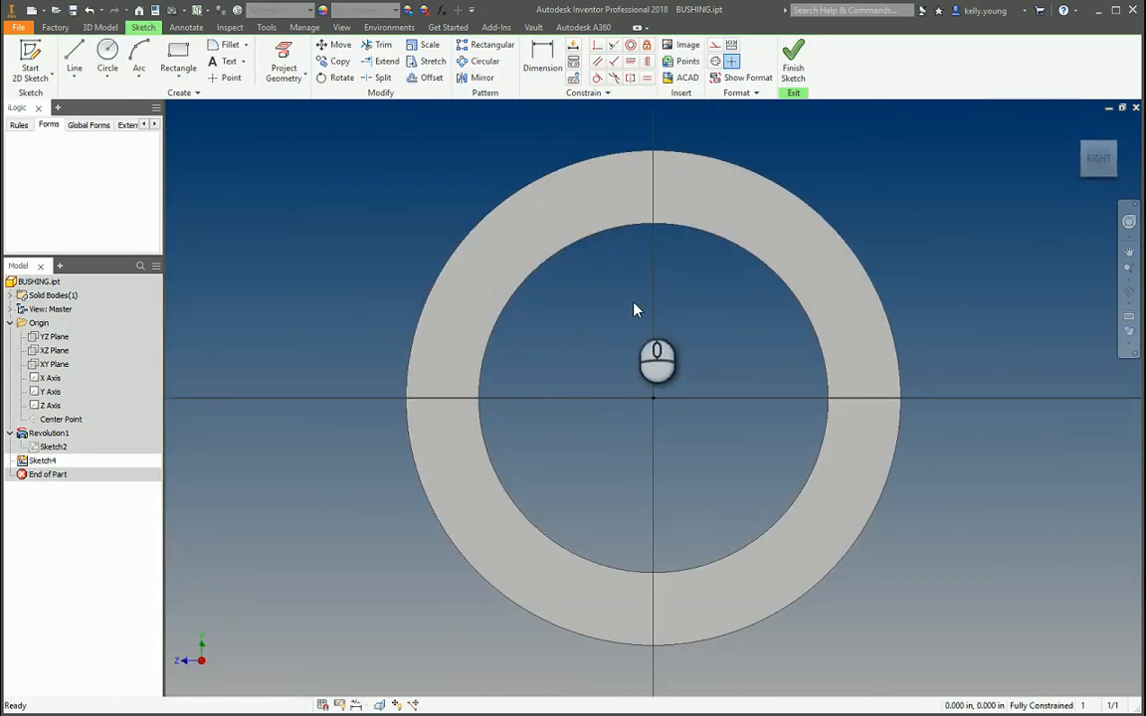
mouse_move(637, 288)
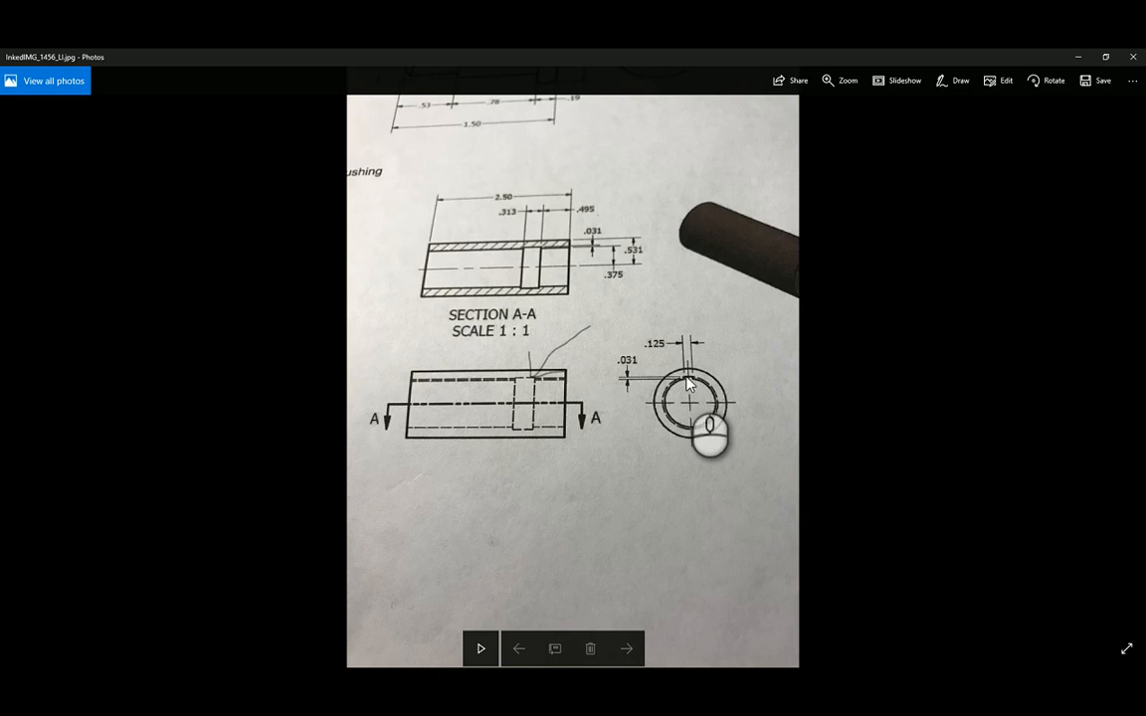
mouse_move(691, 405)
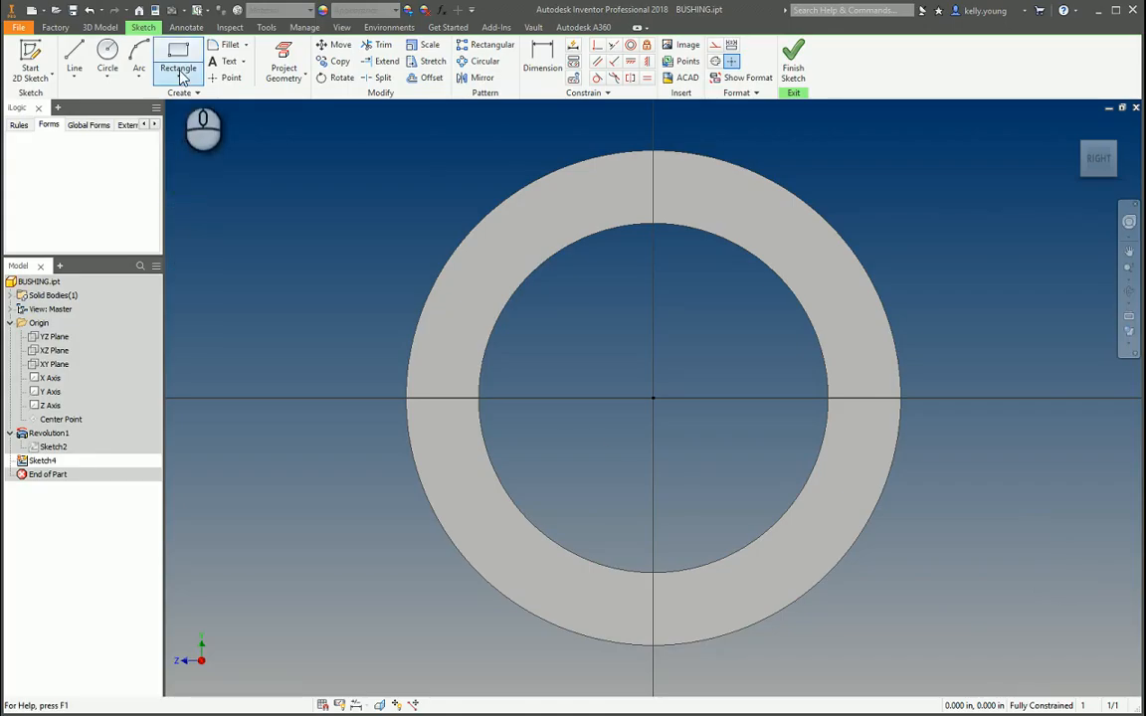
Step: Draw a center-point keyway rectangle on the bore top, dimensioning its position and .125 width
click(190, 79)
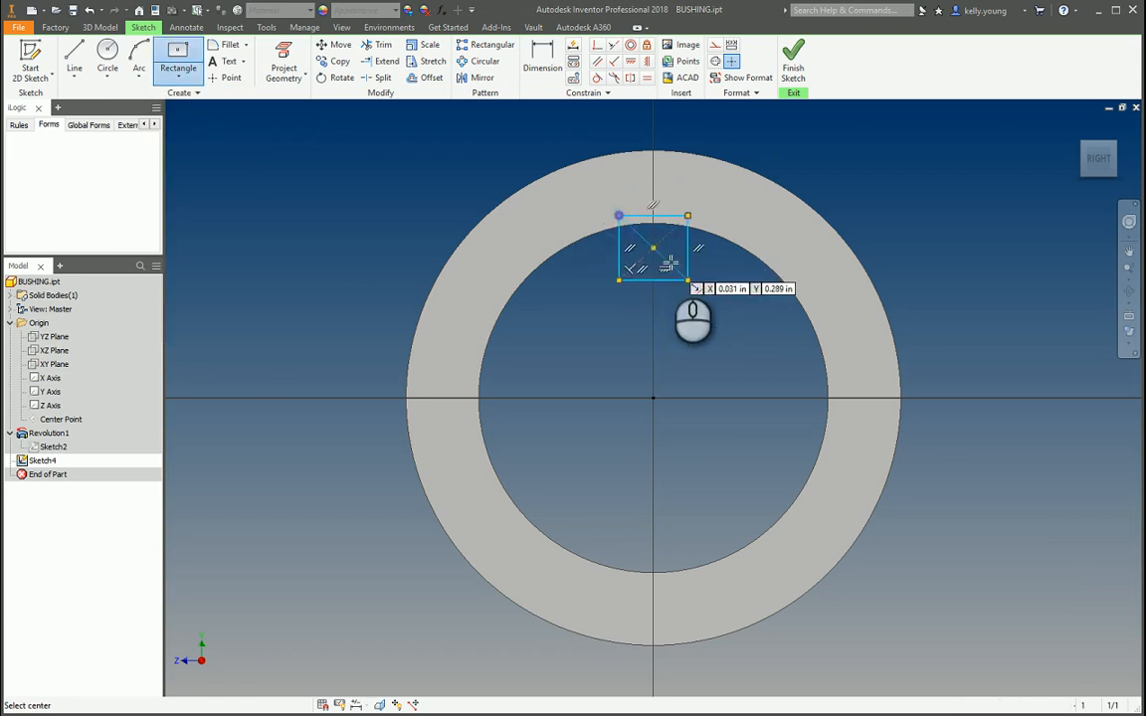
click(542, 55)
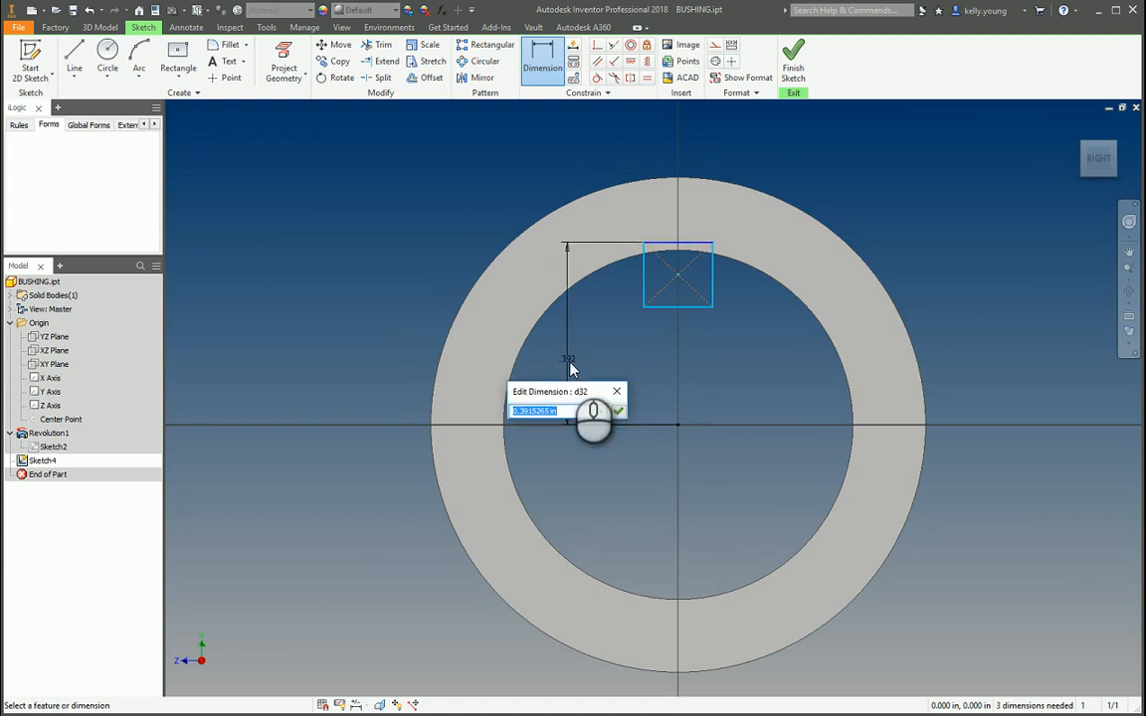
text(.375+)
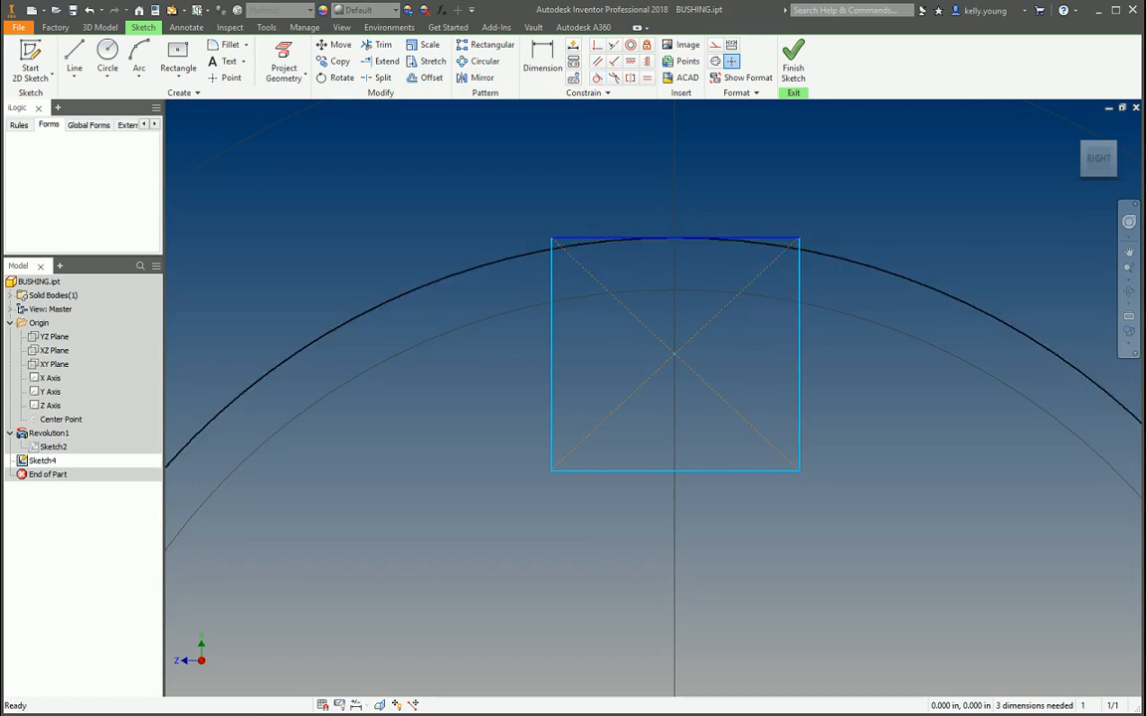
scroll(down, 3)
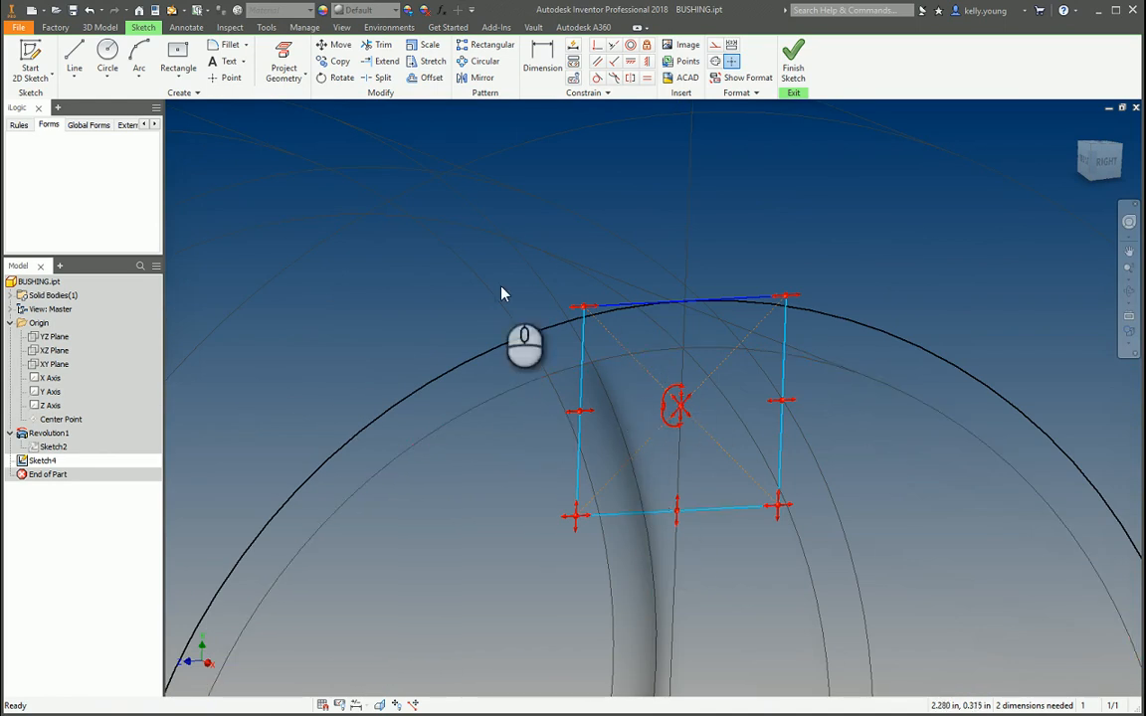
click(283, 62)
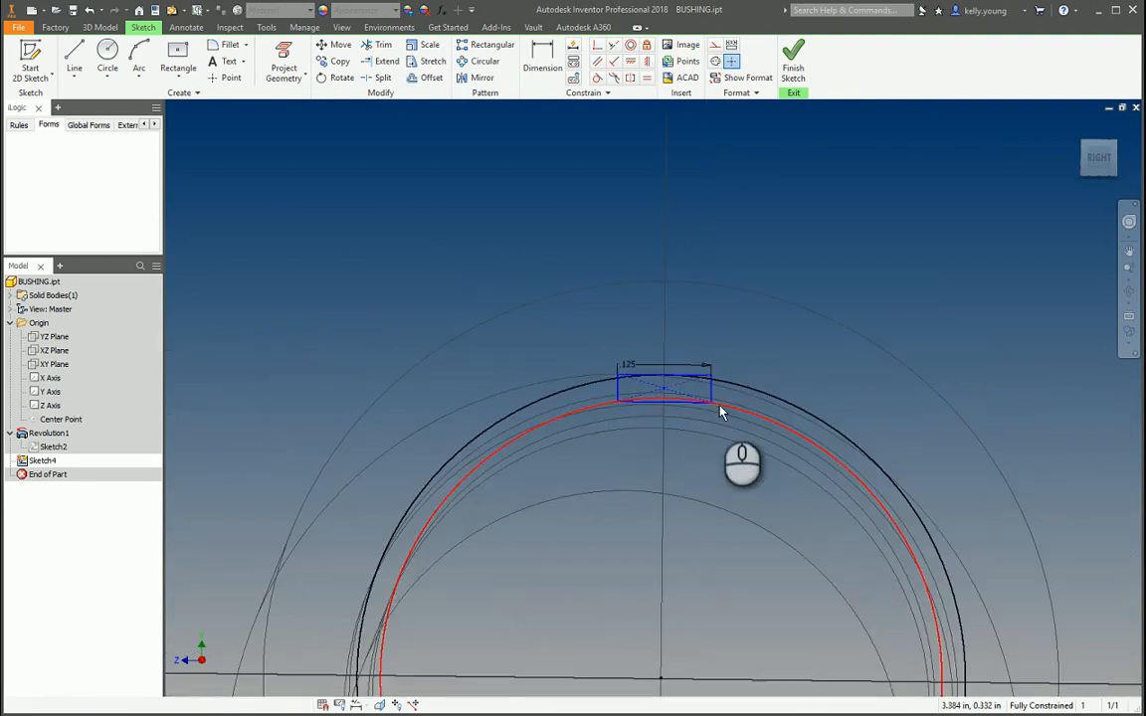
click(75, 59)
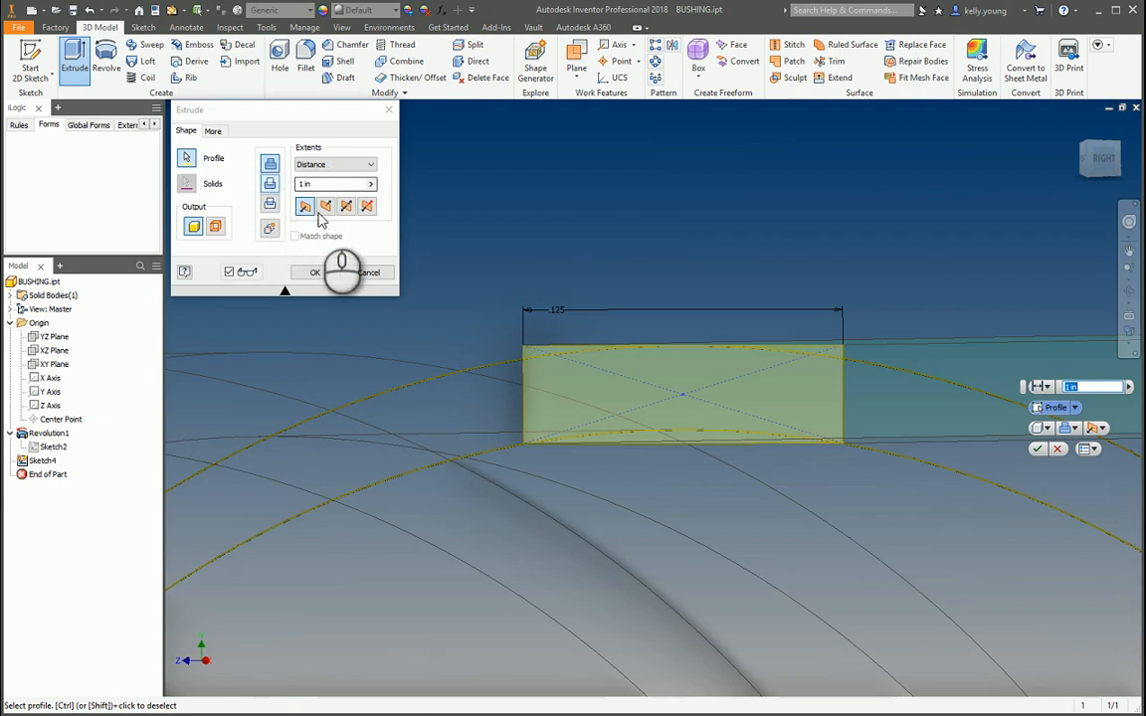
Step: Extrude the keyway profile as a Cut with All extents through the bushing
click(369, 164)
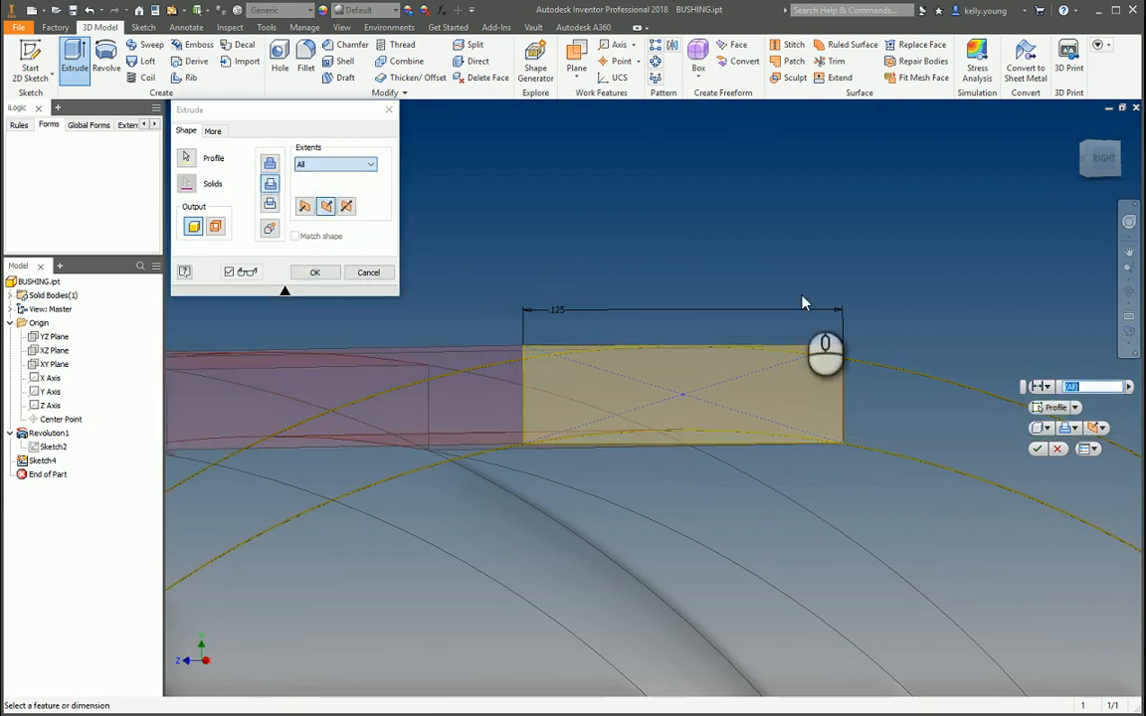
click(314, 271)
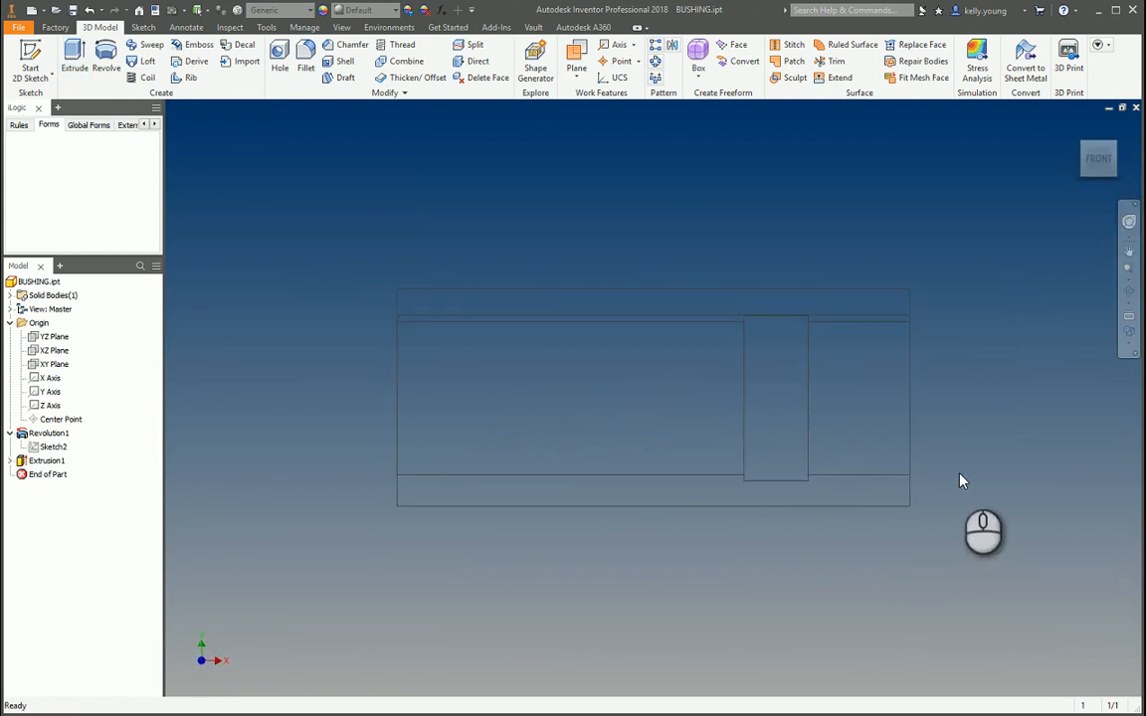
mouse_move(998, 356)
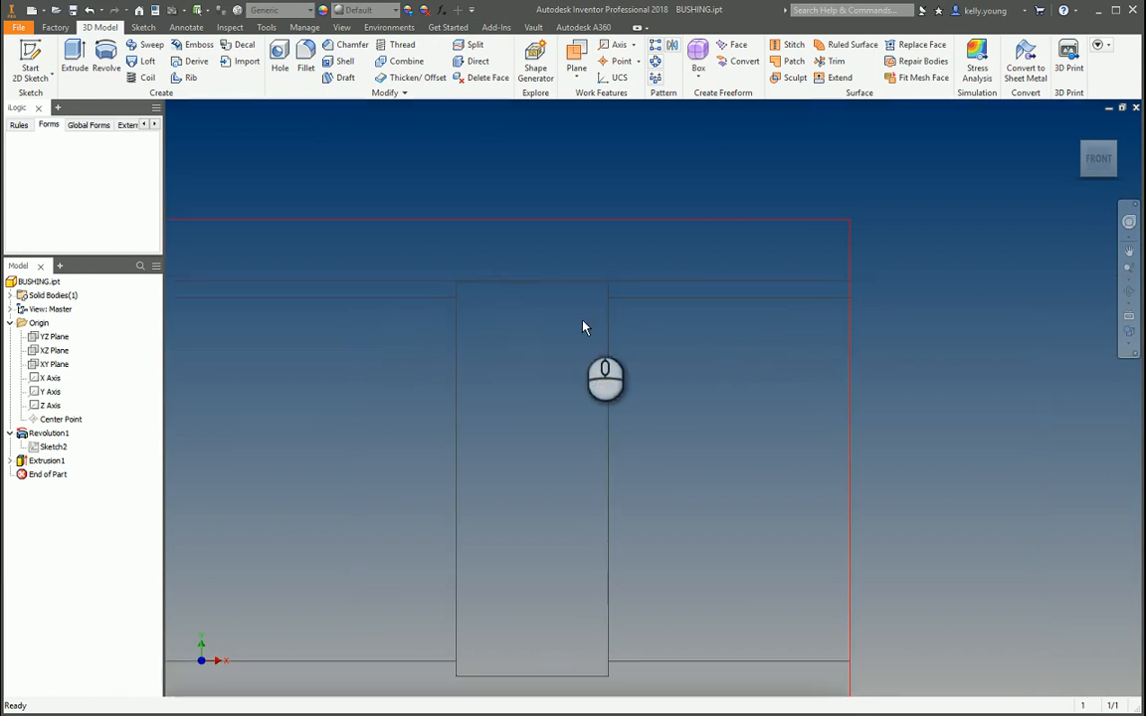
drag(604, 376, 502, 386)
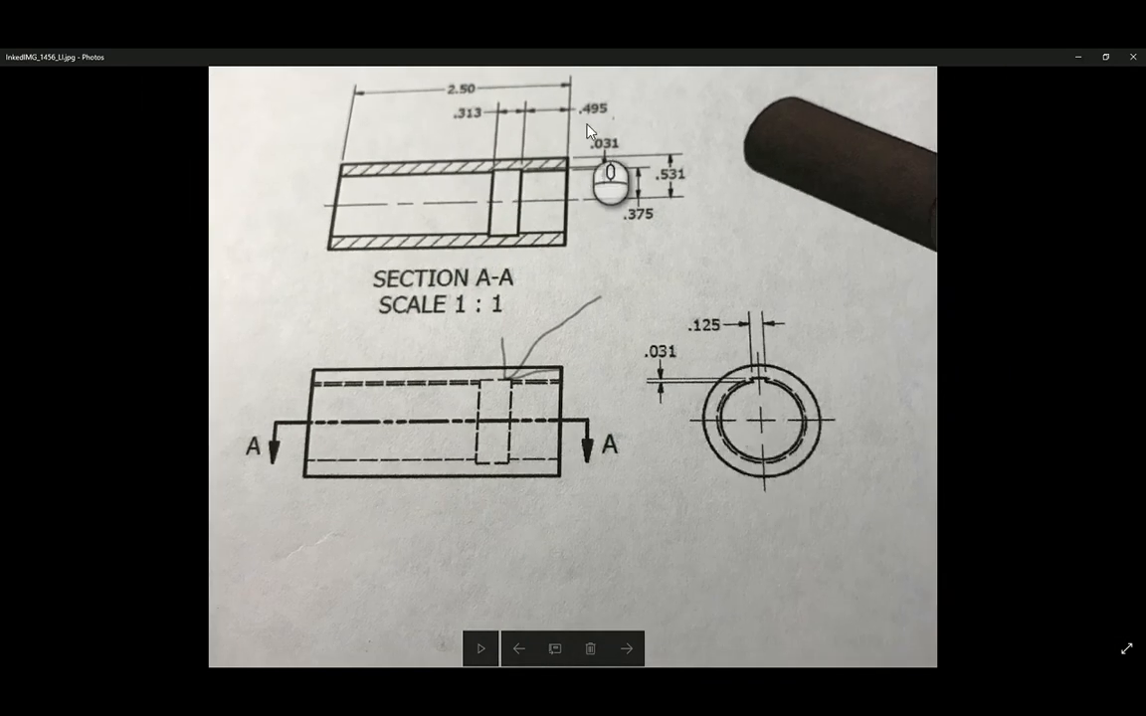
mouse_move(711, 368)
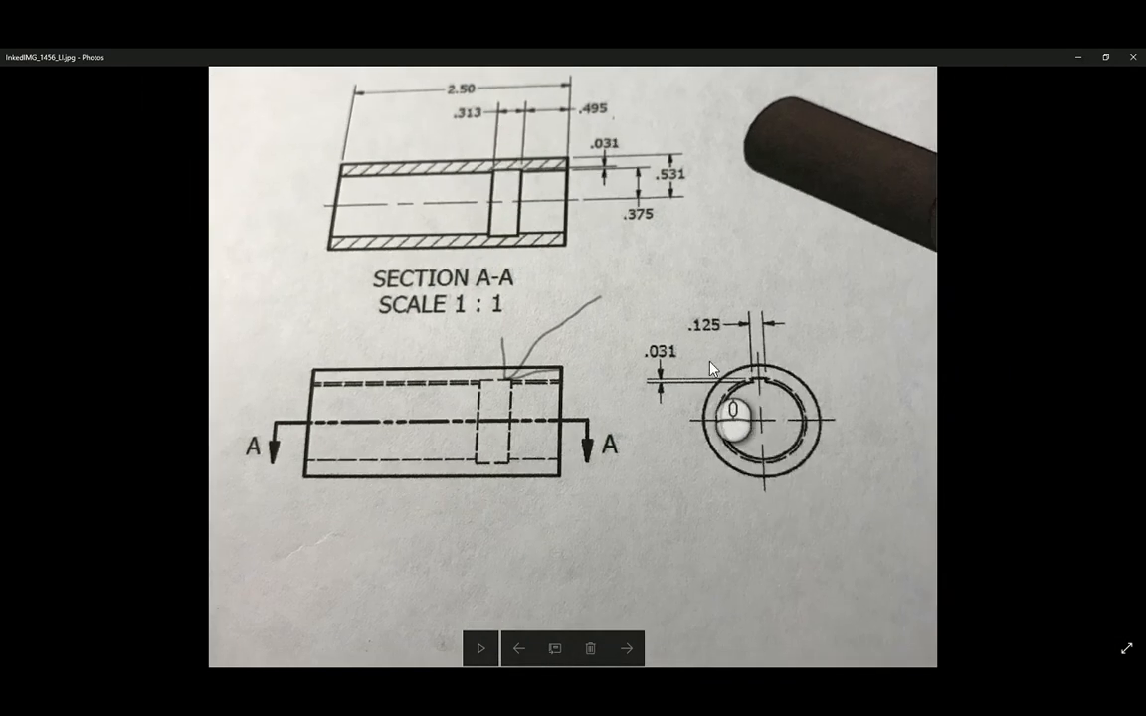